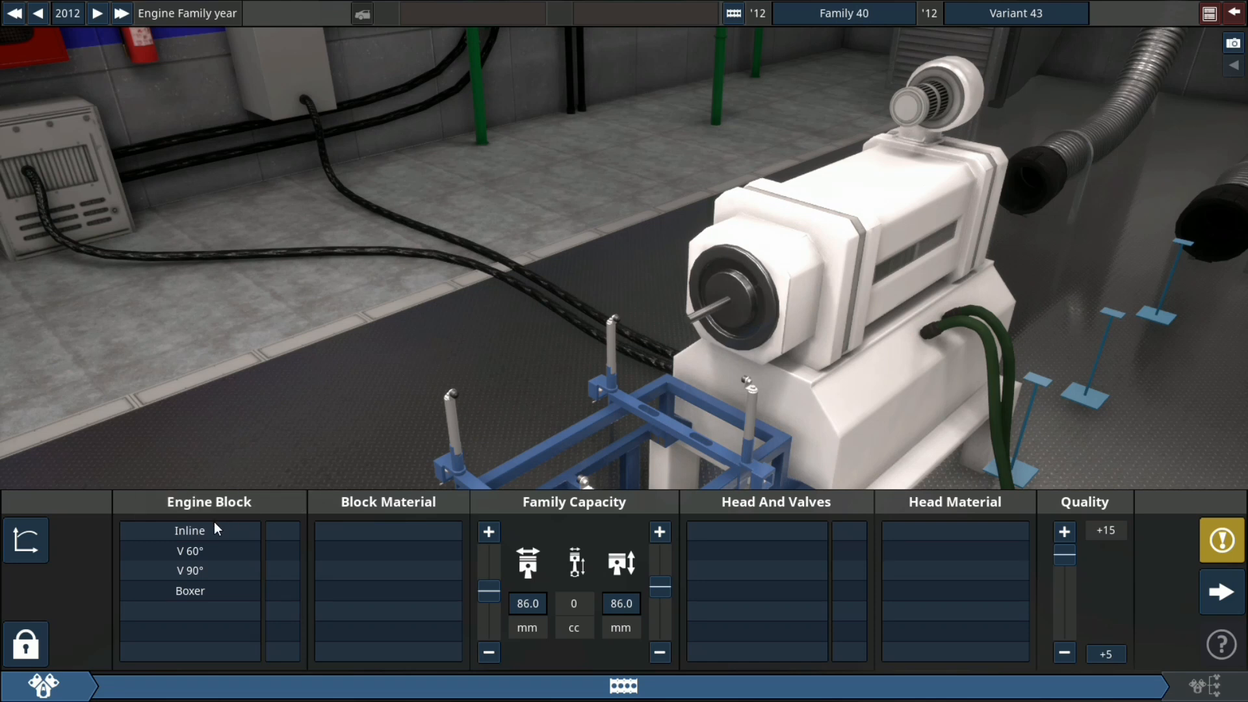
# - Make the block an inline magnesium unit with 82.5 mm bore and 92.8 mm stroke
pyautogui.click(190, 531)
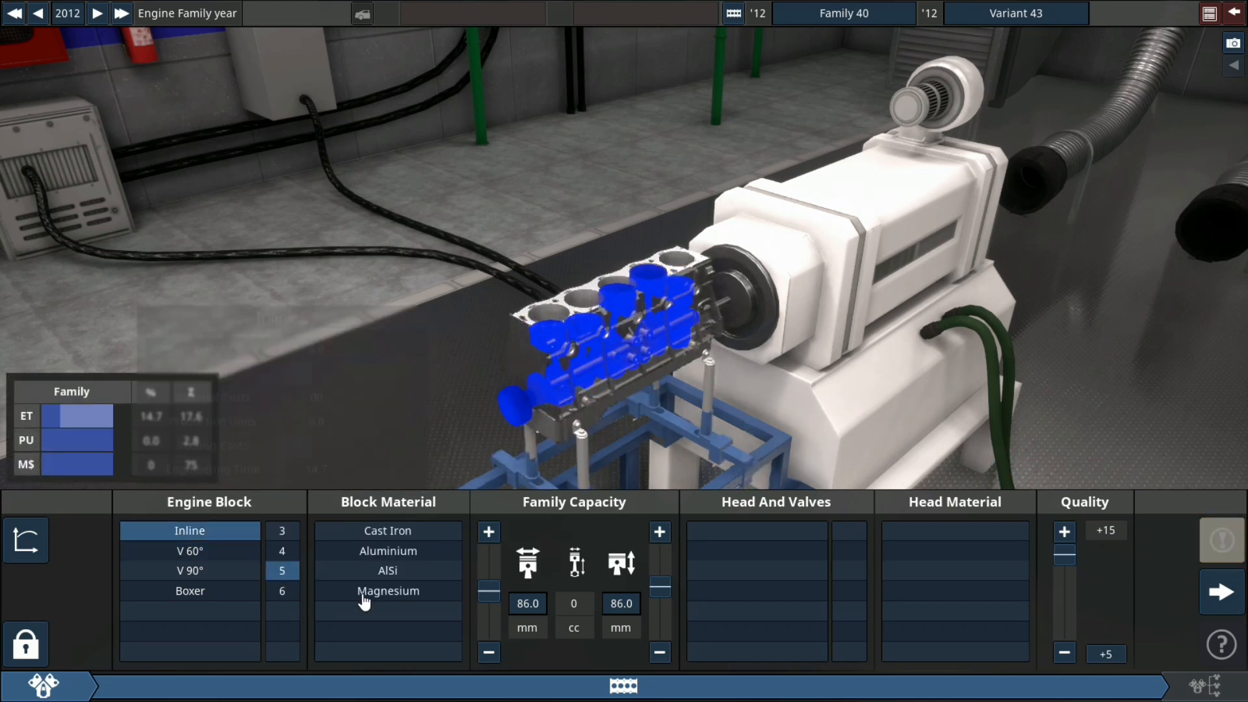
pyautogui.click(387, 590)
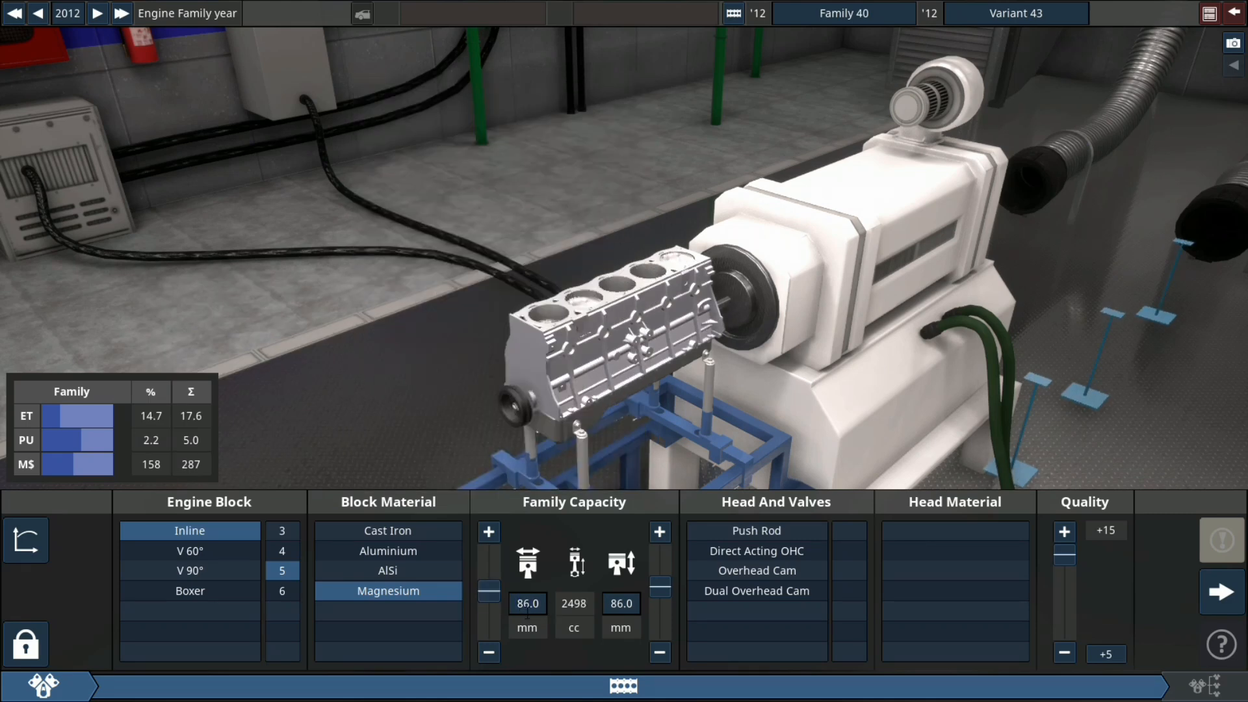
pyautogui.click(526, 603)
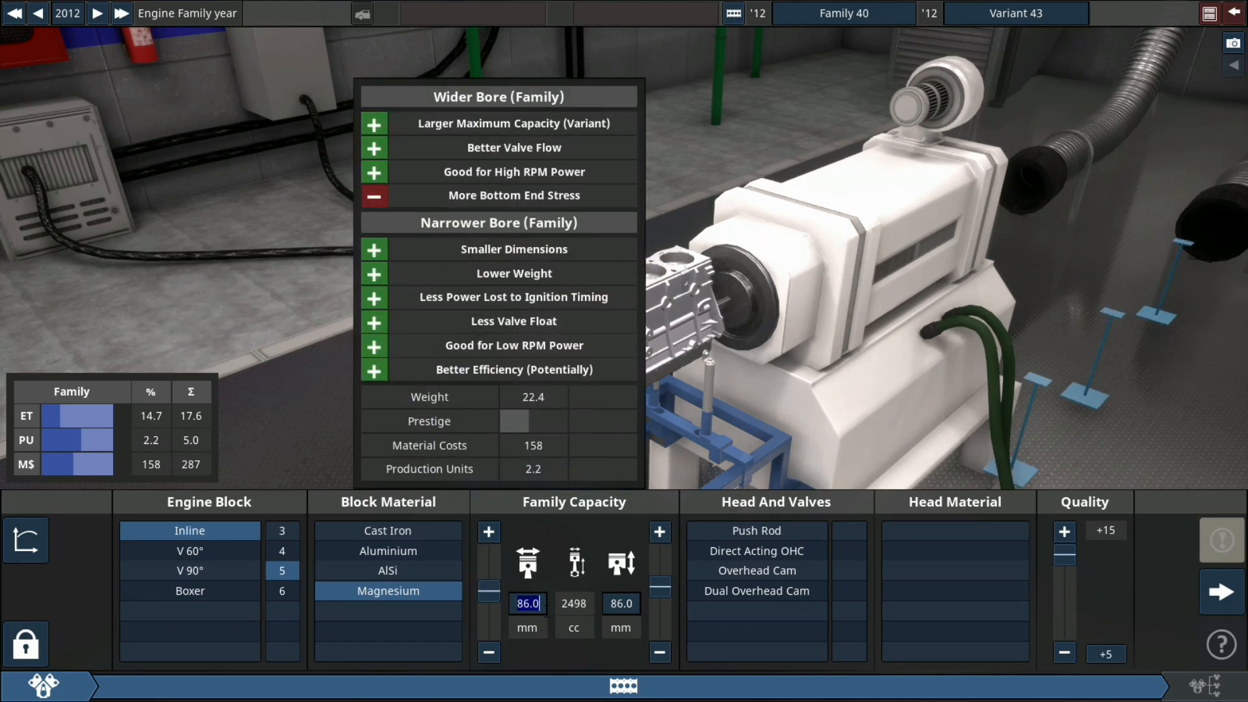
pyautogui.write('82.5')
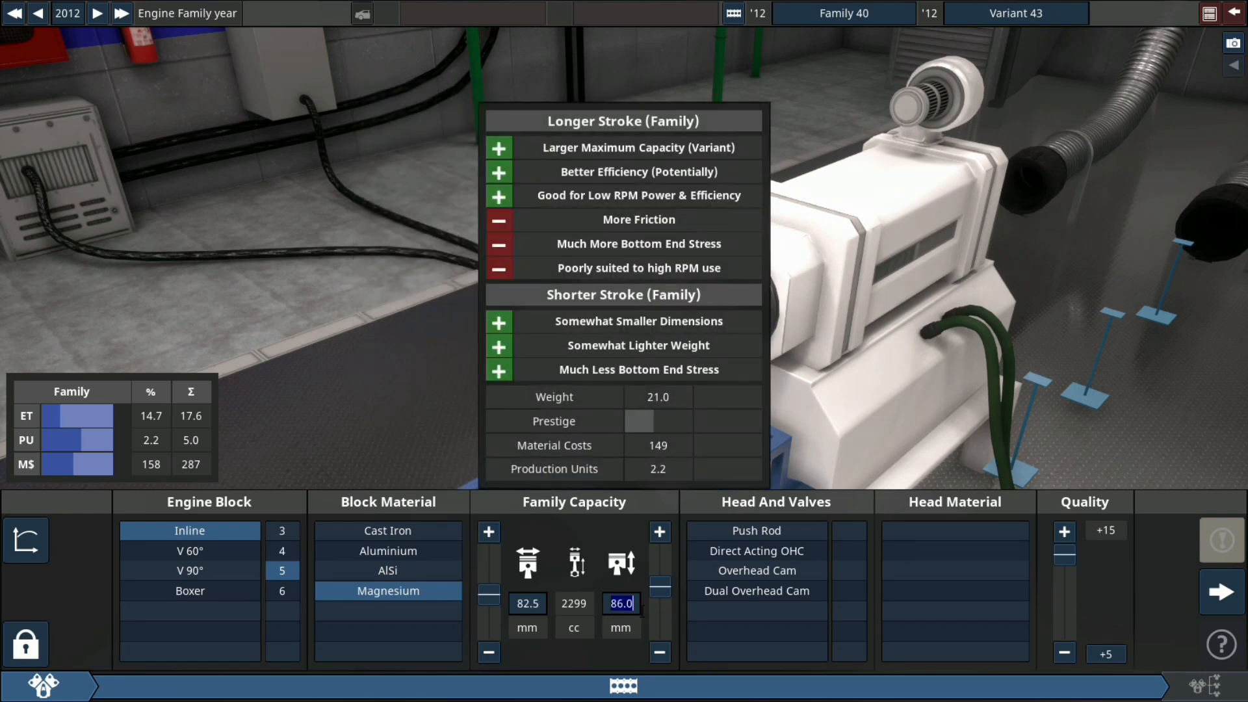
pyautogui.write('92.8')
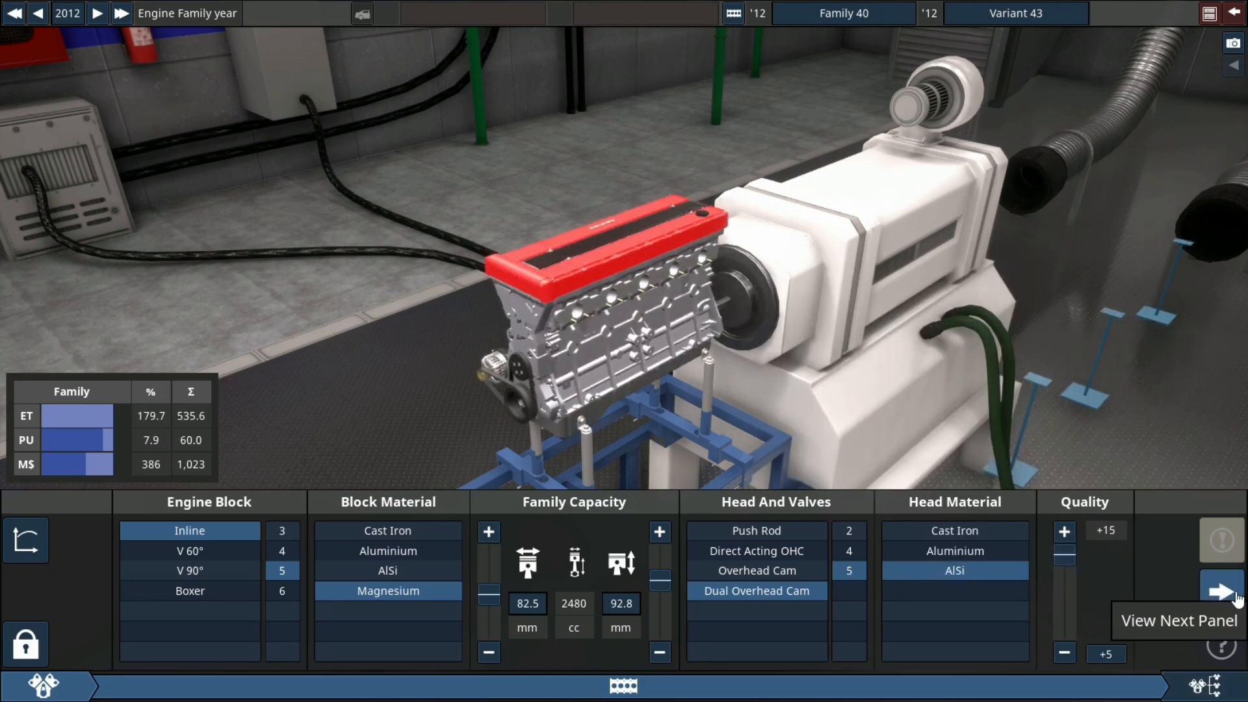
# - Fit lightweight titanium conrods and balance shafts with reduced balancing mass in the bottom end
pyautogui.click(1221, 591)
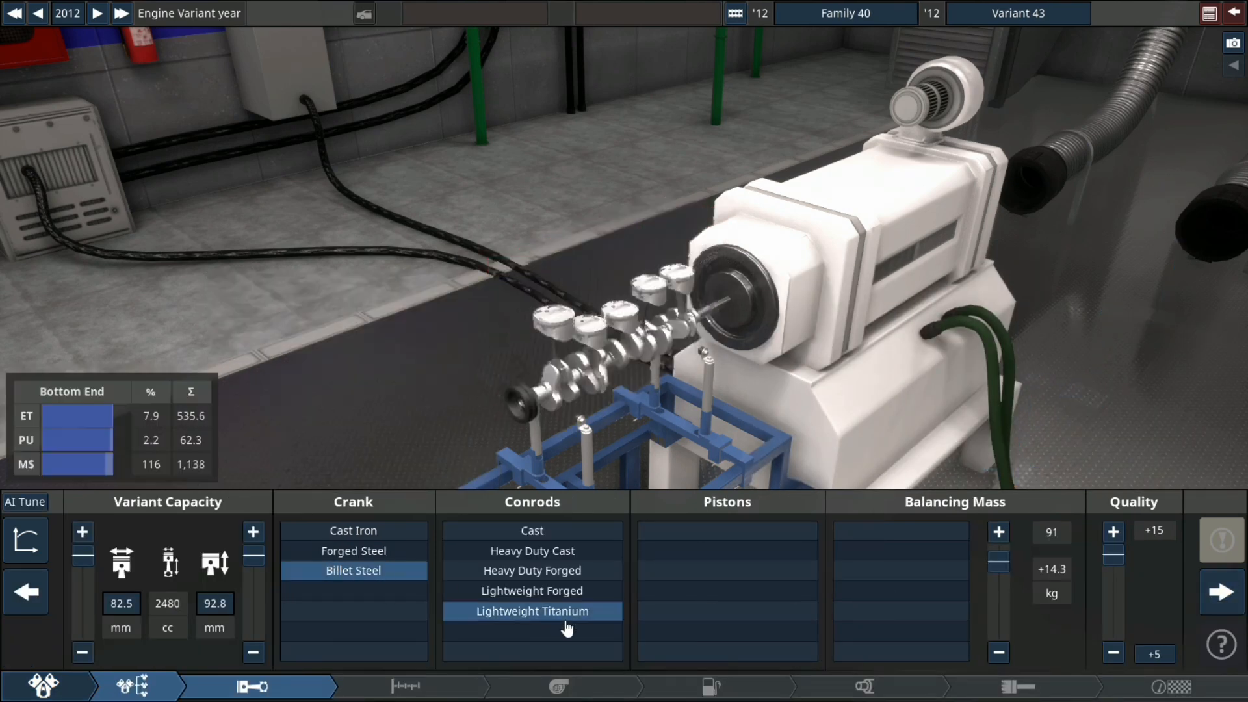
pyautogui.click(725, 569)
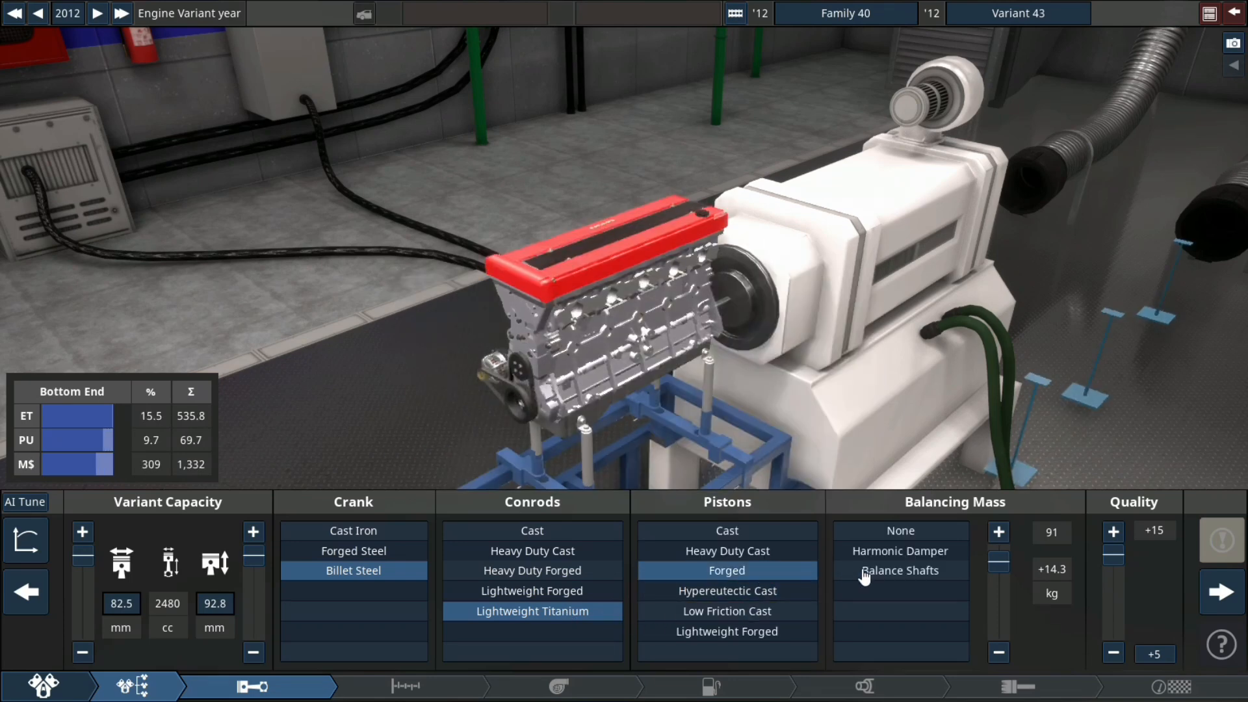
pyautogui.click(899, 570)
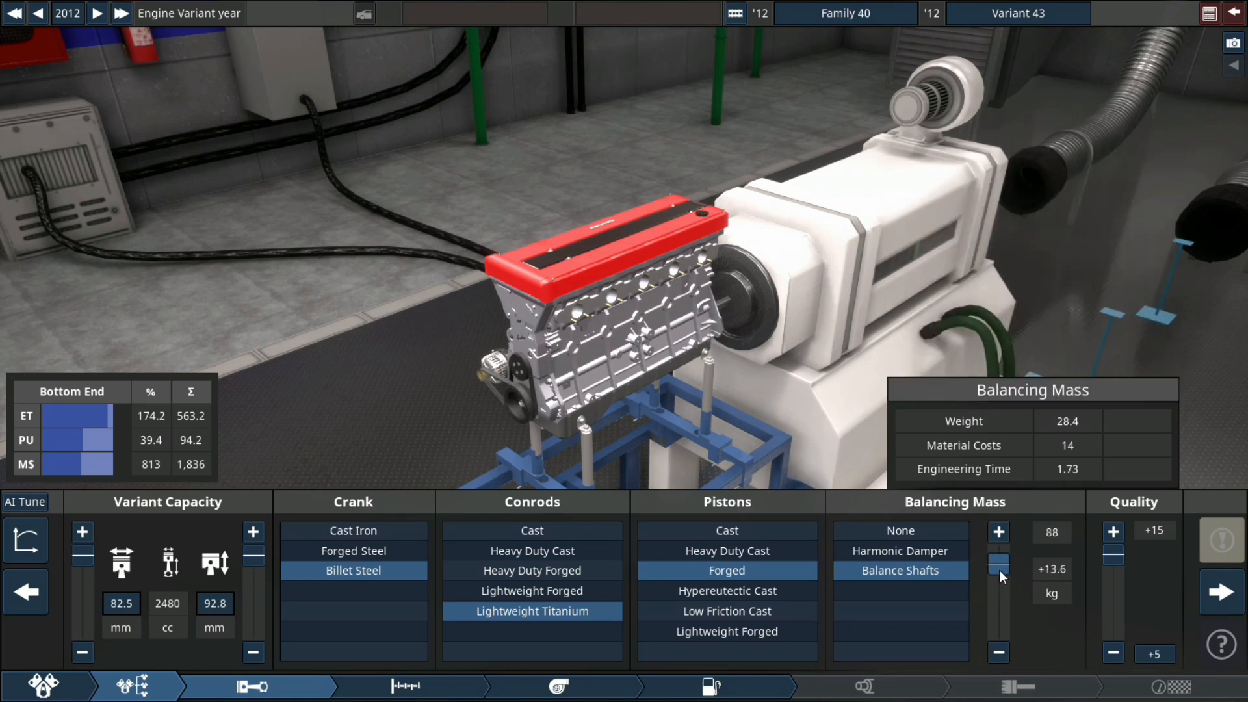
pyautogui.moveTo(998, 562); pyautogui.dragTo(998, 572)
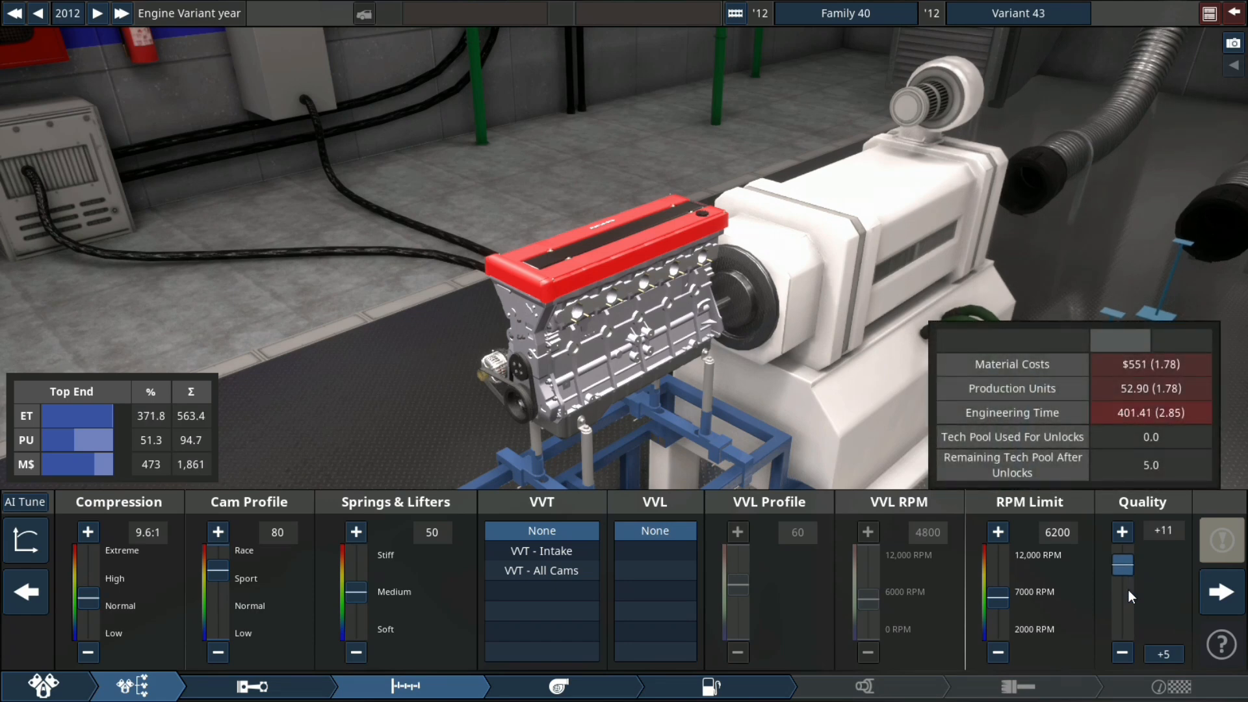
# - Enable VVT on all cams and switch the turbo to smart boost control
pyautogui.click(541, 569)
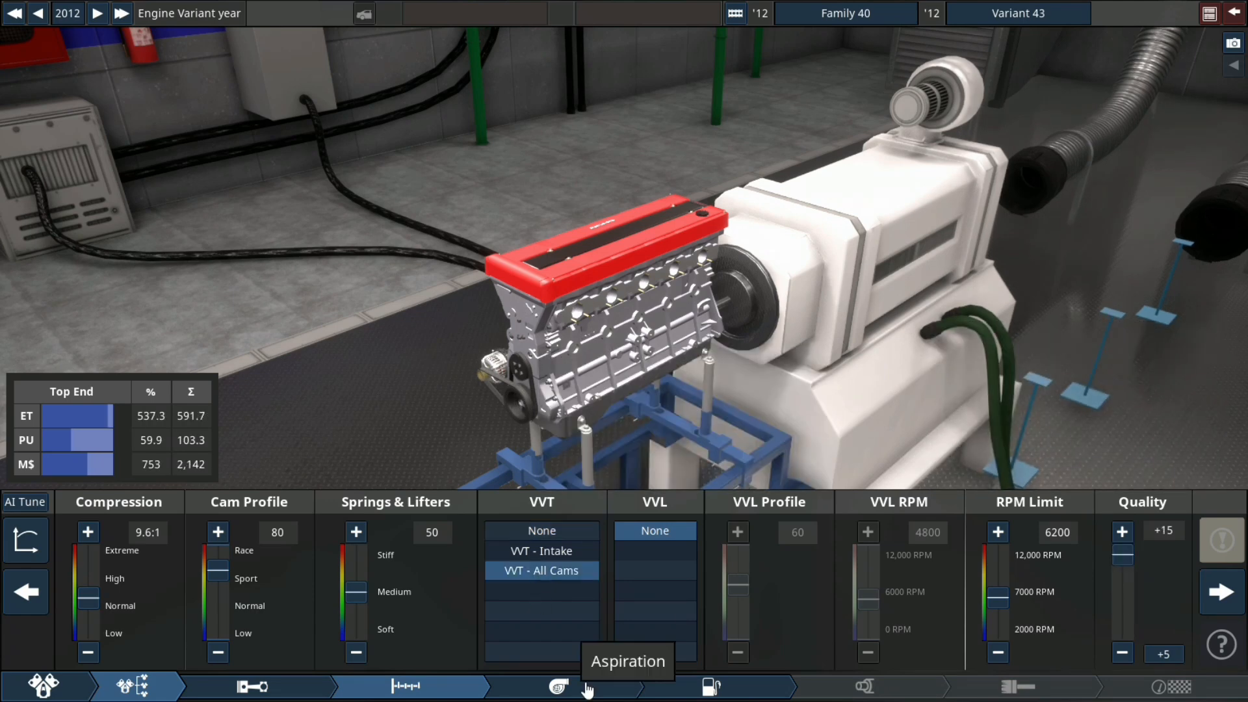
pyautogui.click(558, 687)
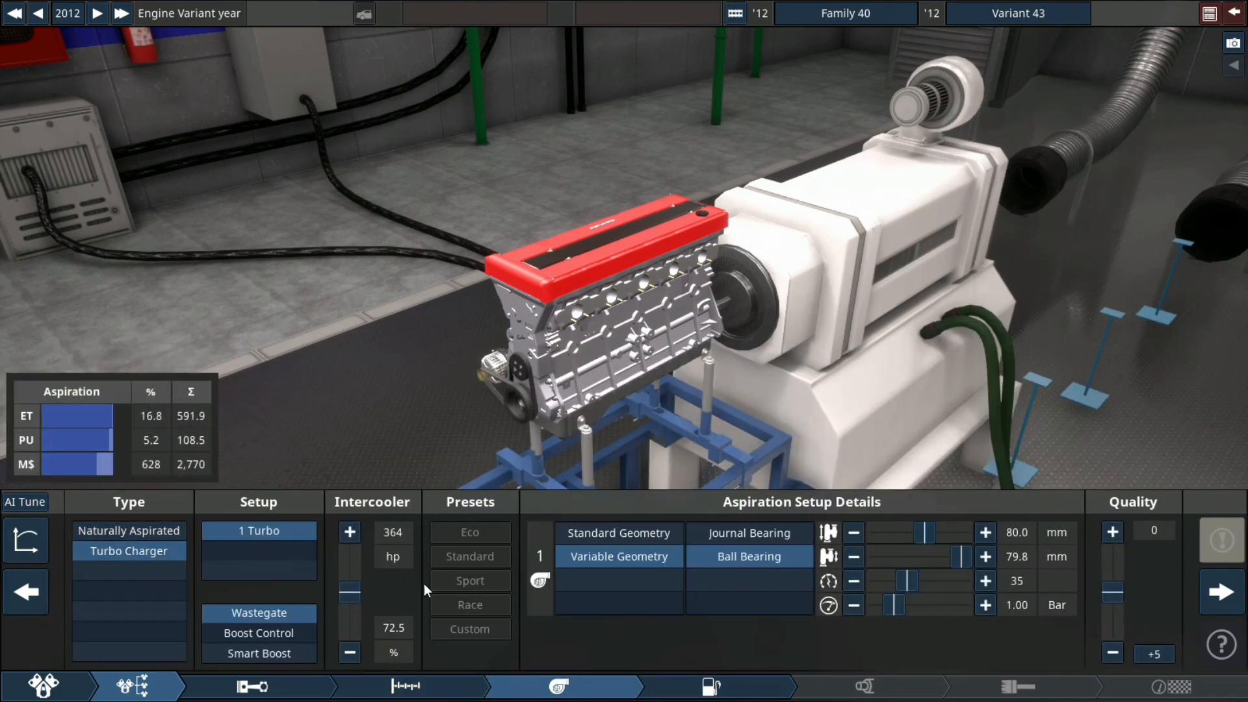
pyautogui.click(257, 652)
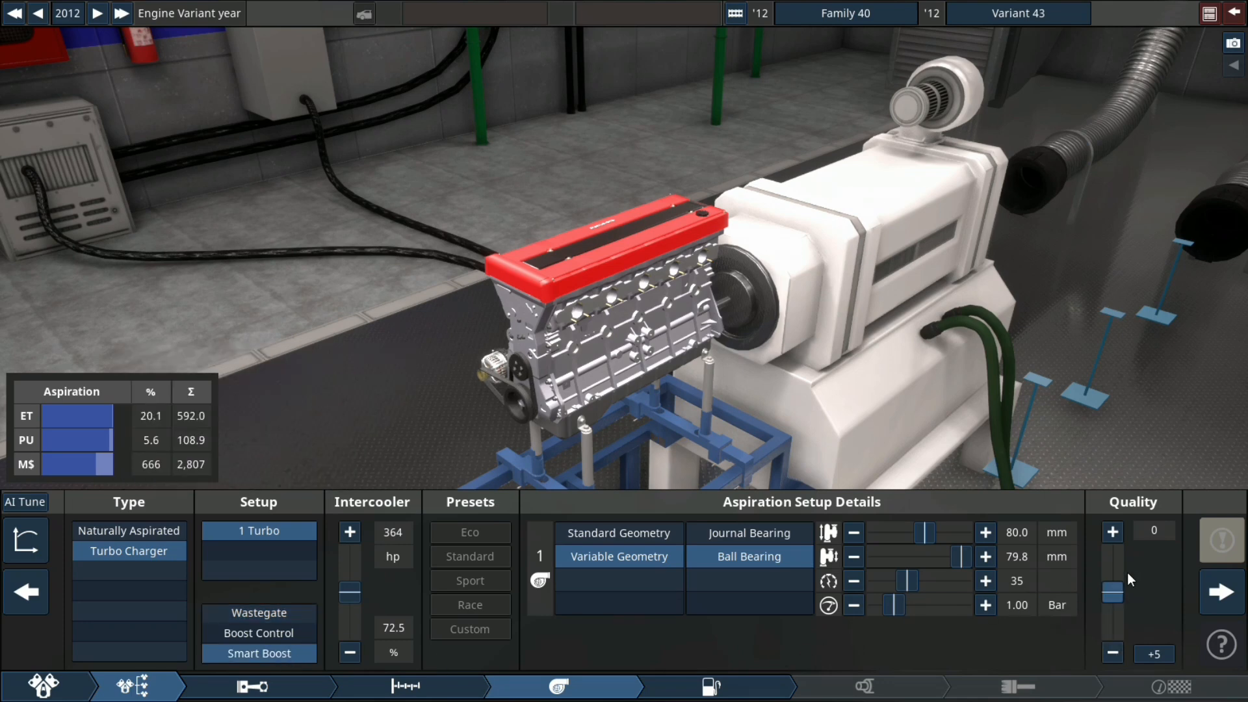
# - Set the fuel system to per-cylinder direct injection with a race manifold
pyautogui.click(708, 686)
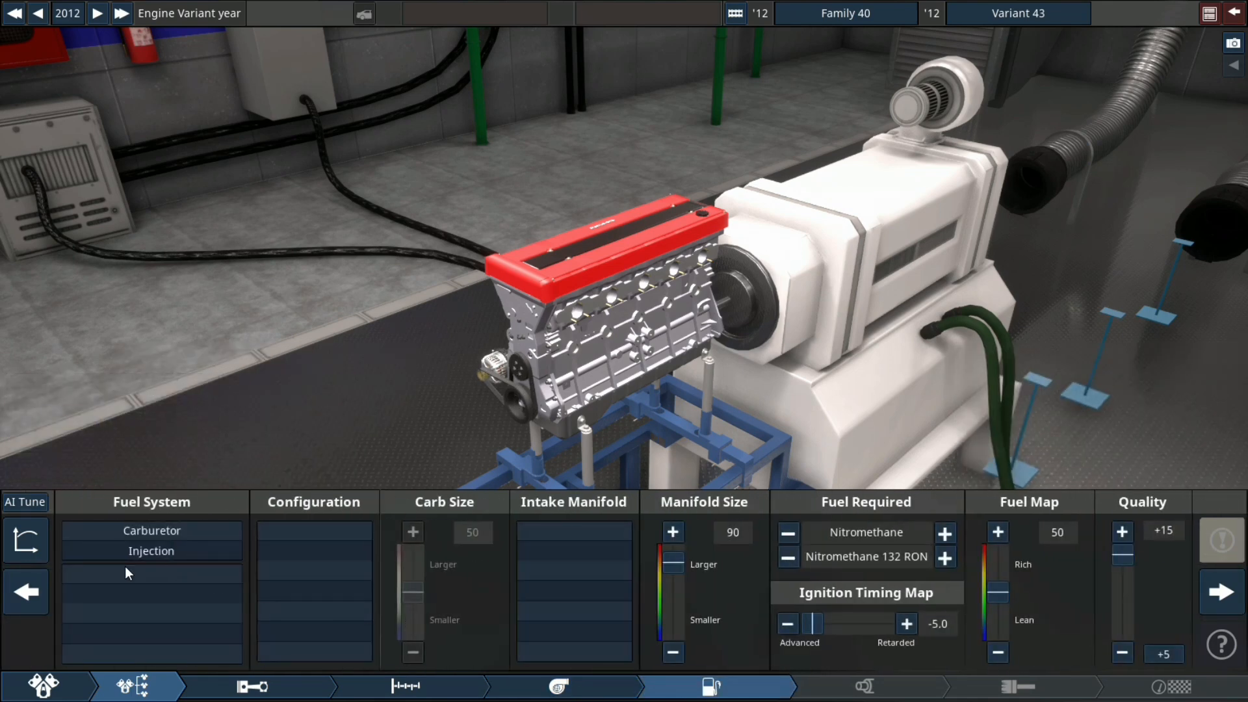
pyautogui.click(151, 550)
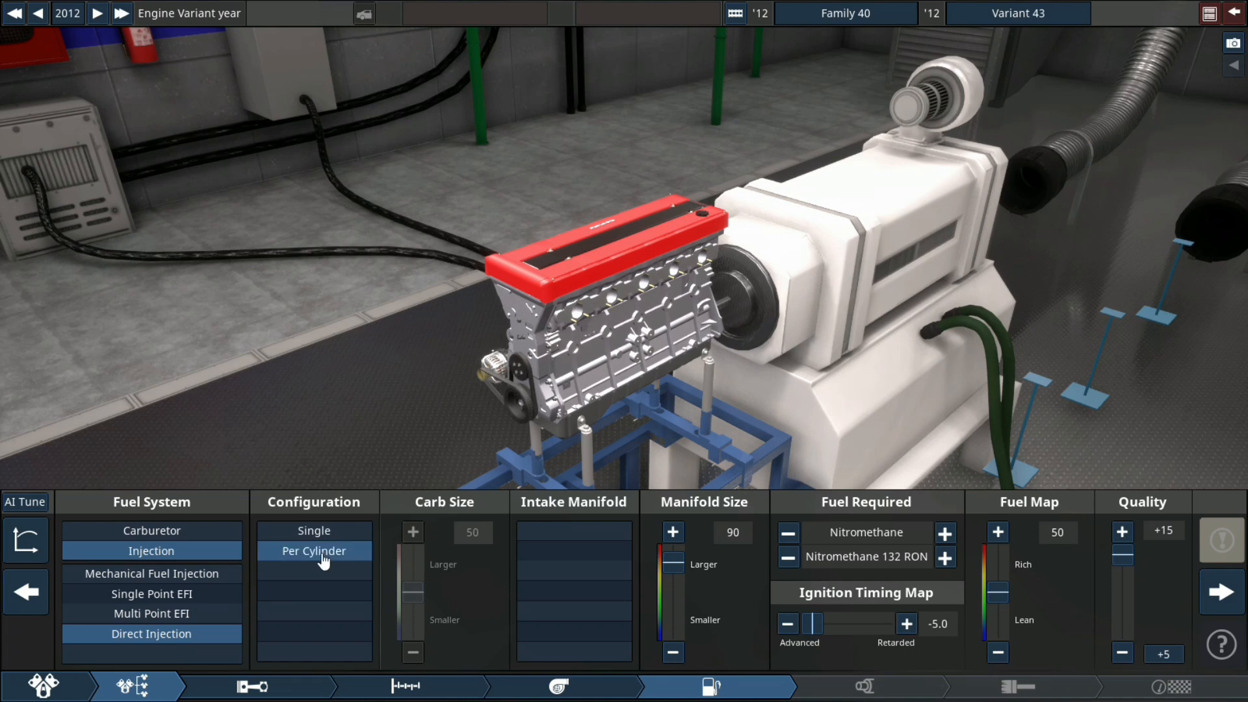
pyautogui.click(572, 590)
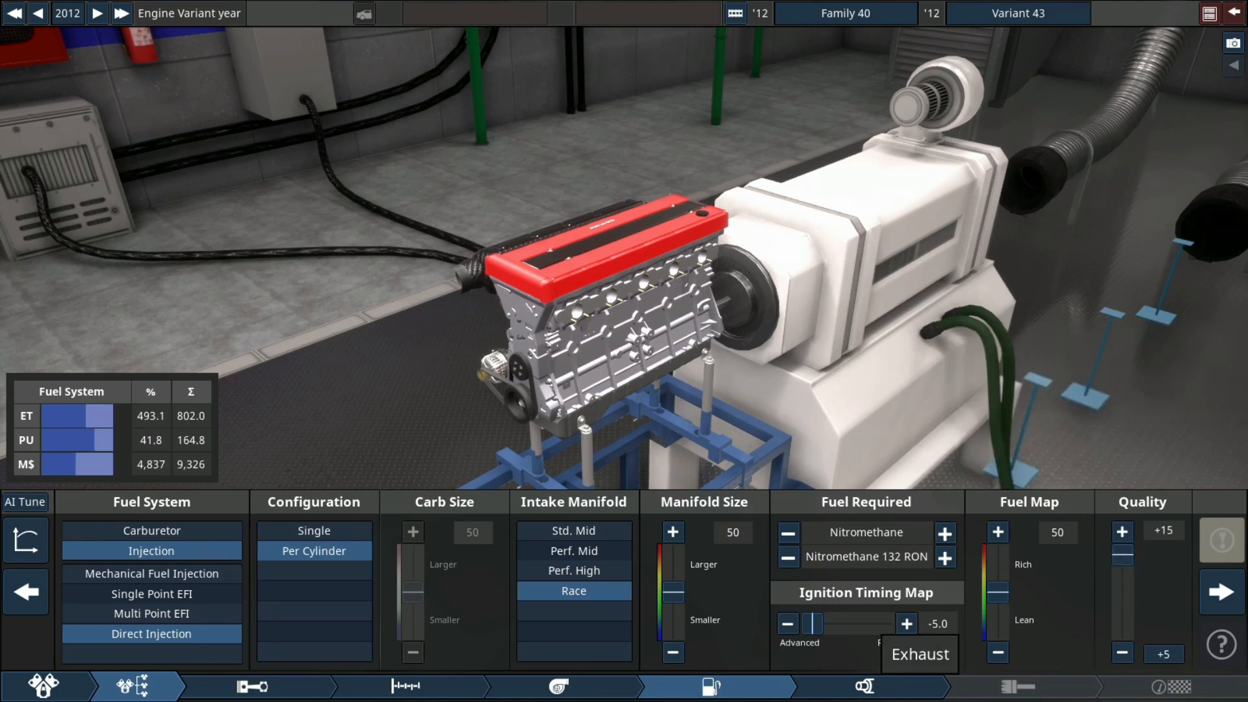
pyautogui.click(863, 687)
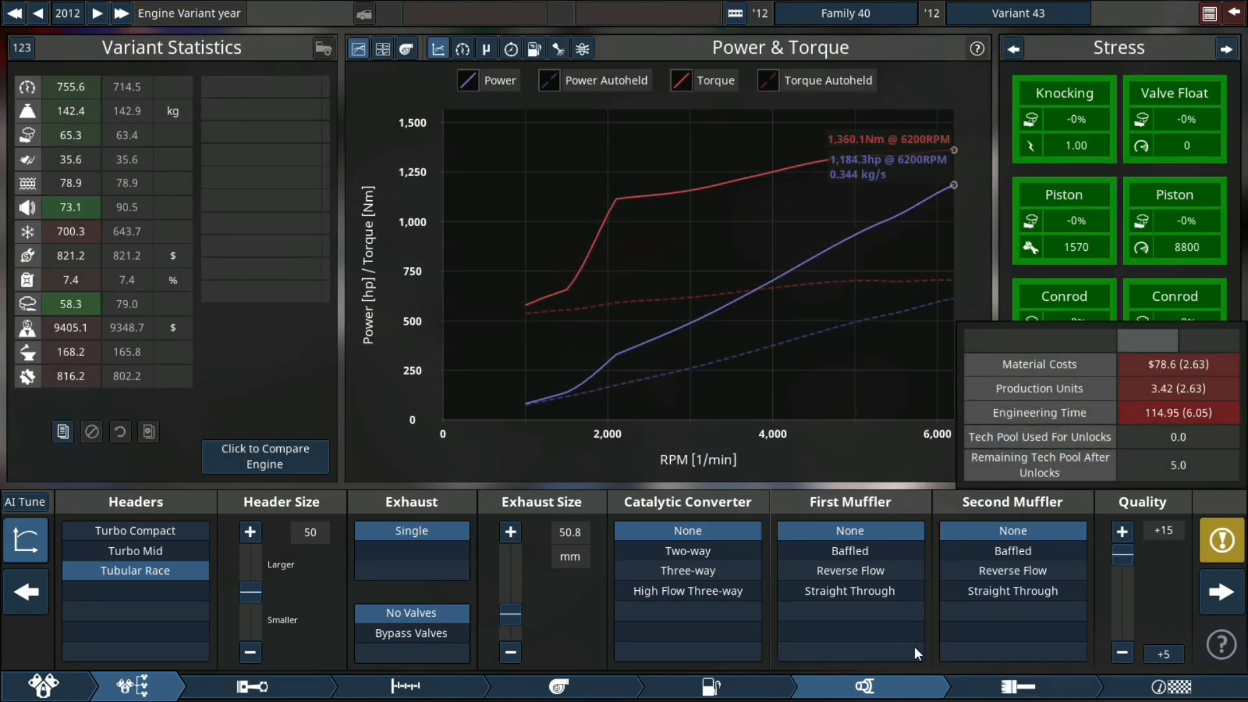
# - Advance the engine variant year to 2020 from the top-end page
pyautogui.click(407, 686)
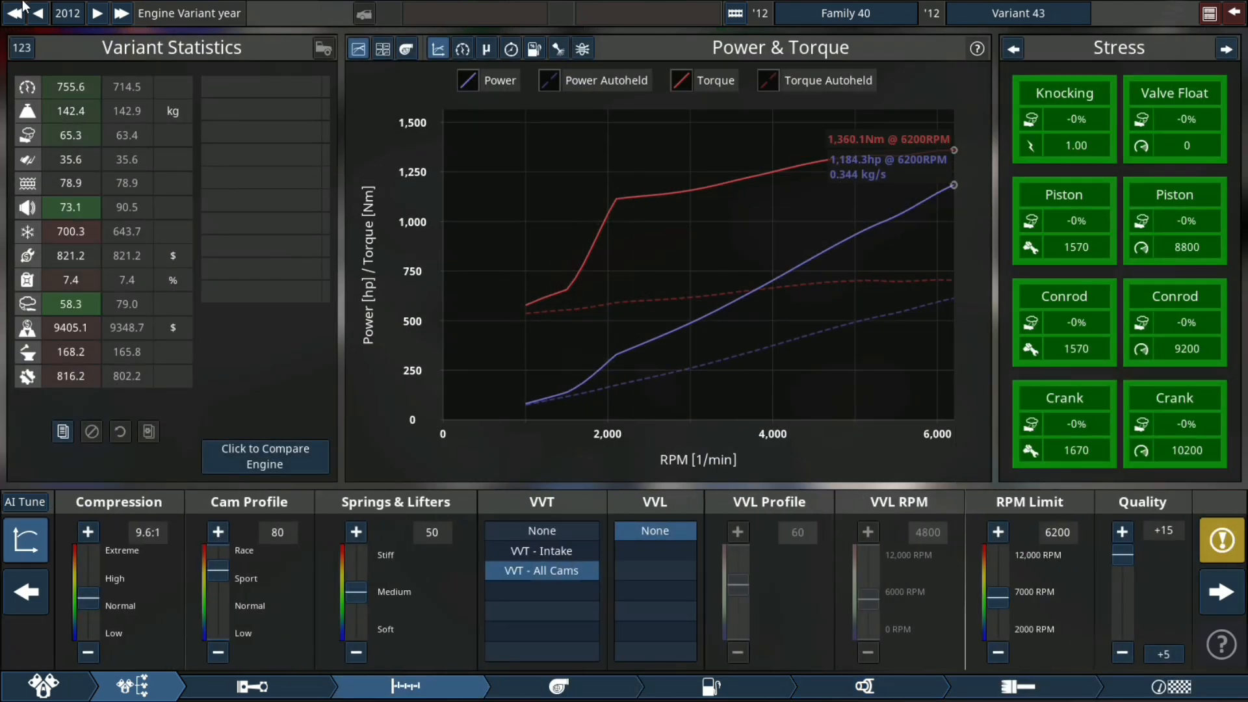
pyautogui.click(95, 13)
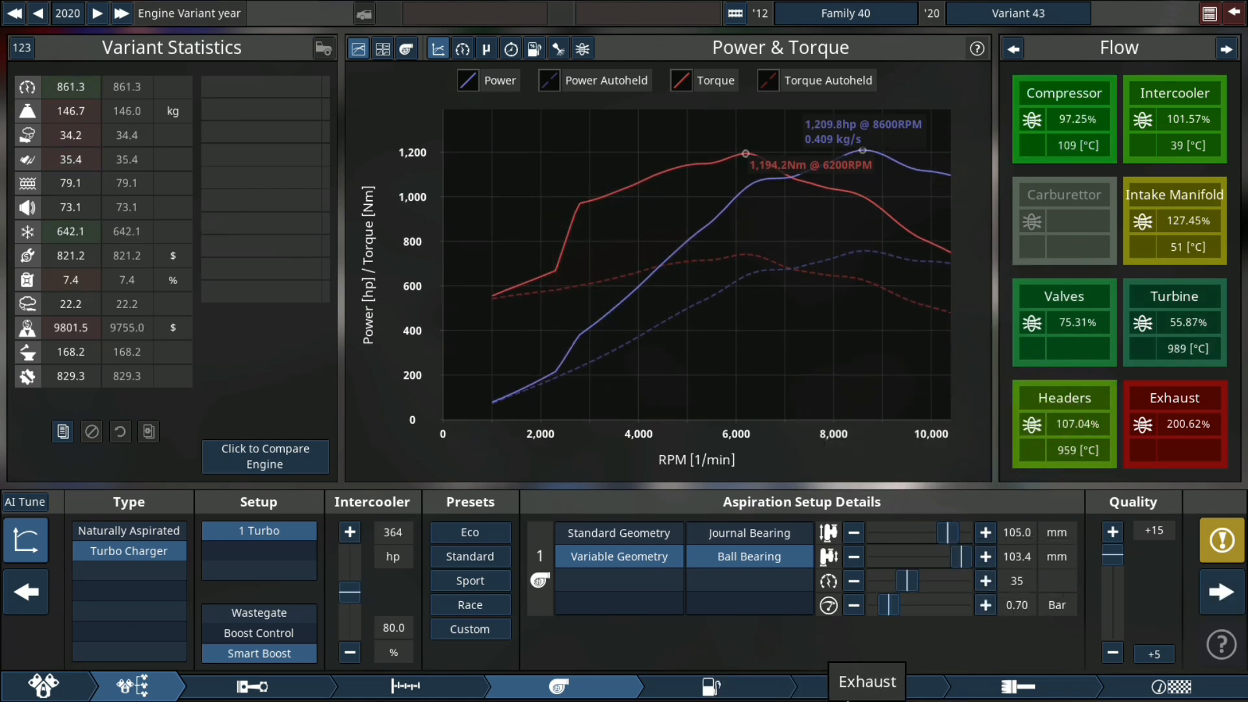
# - Raise the intake manifold size to 94 in the fuel system settings
pyautogui.click(865, 685)
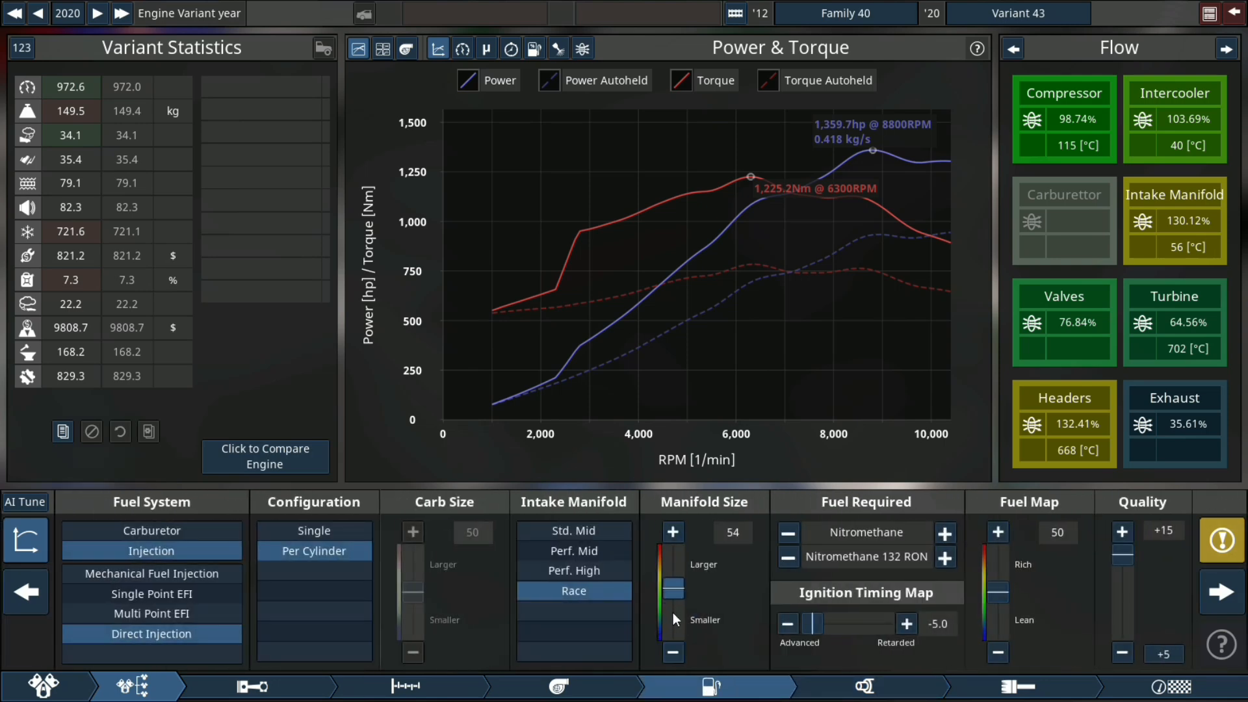
pyautogui.click(671, 531)
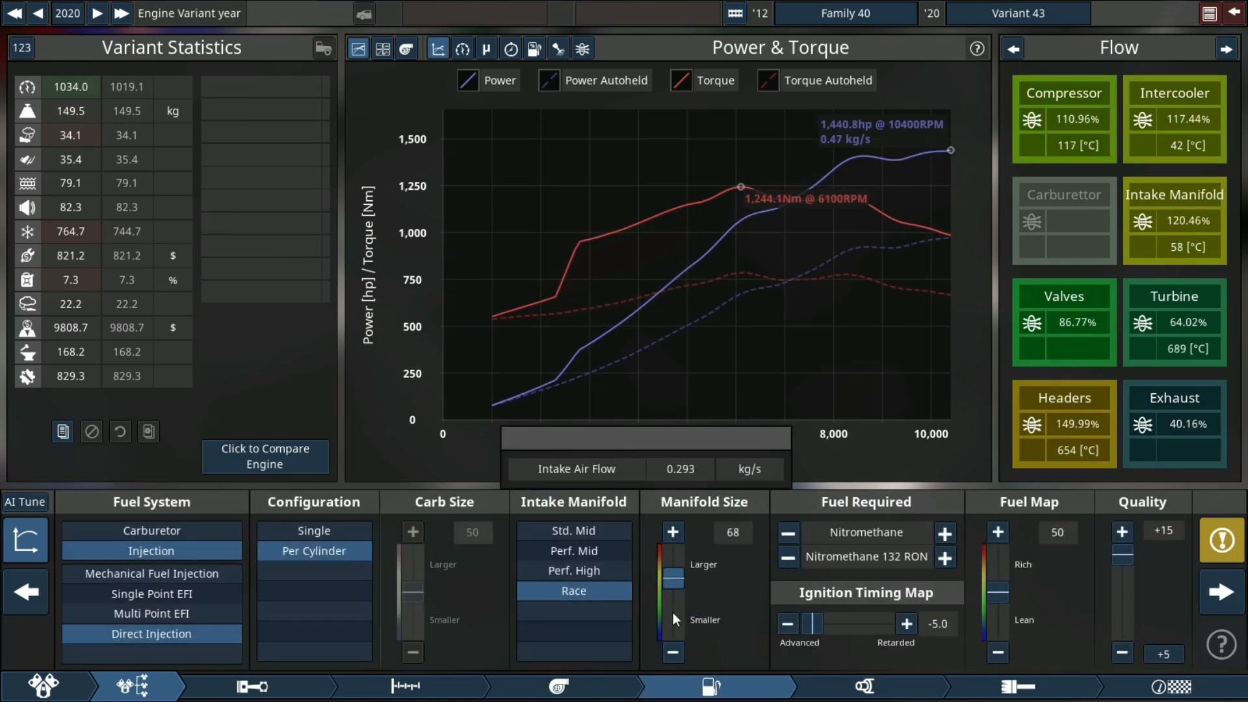
pyautogui.click(672, 532)
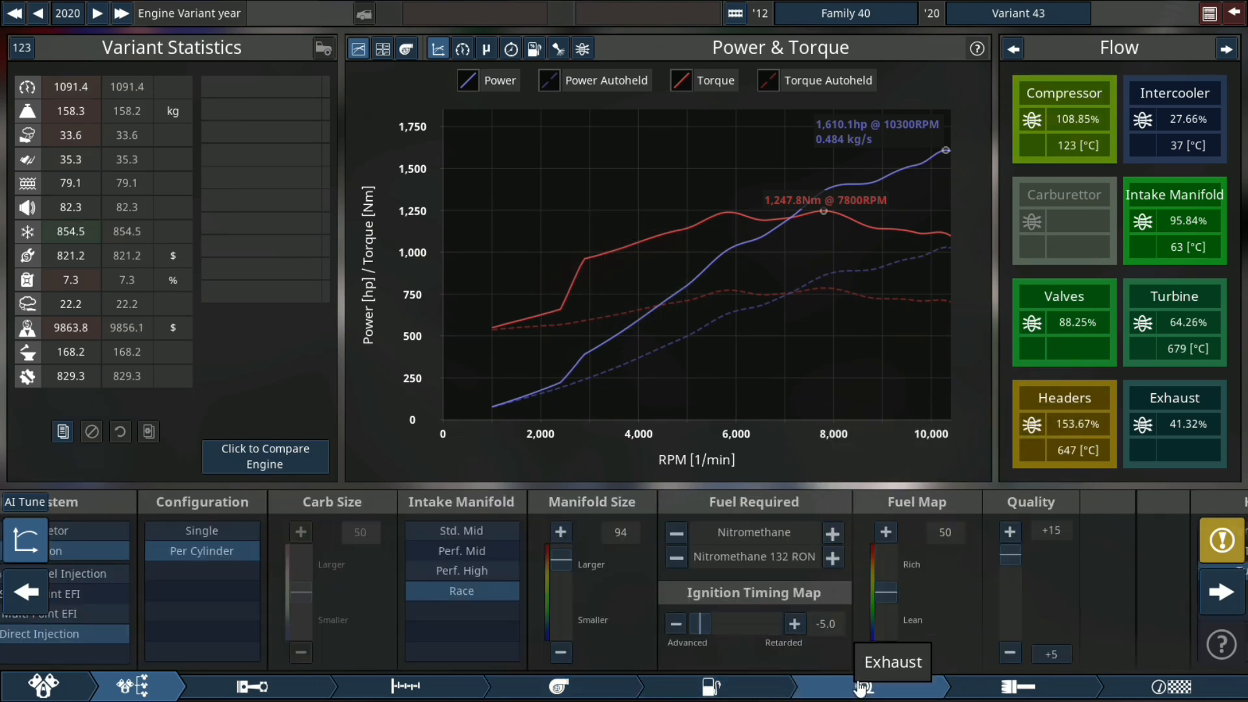
# - Set compression 11.0:1, RPM limit 10400 and boost 1.65 bar across the top-end and aspiration pages
pyautogui.click(863, 686)
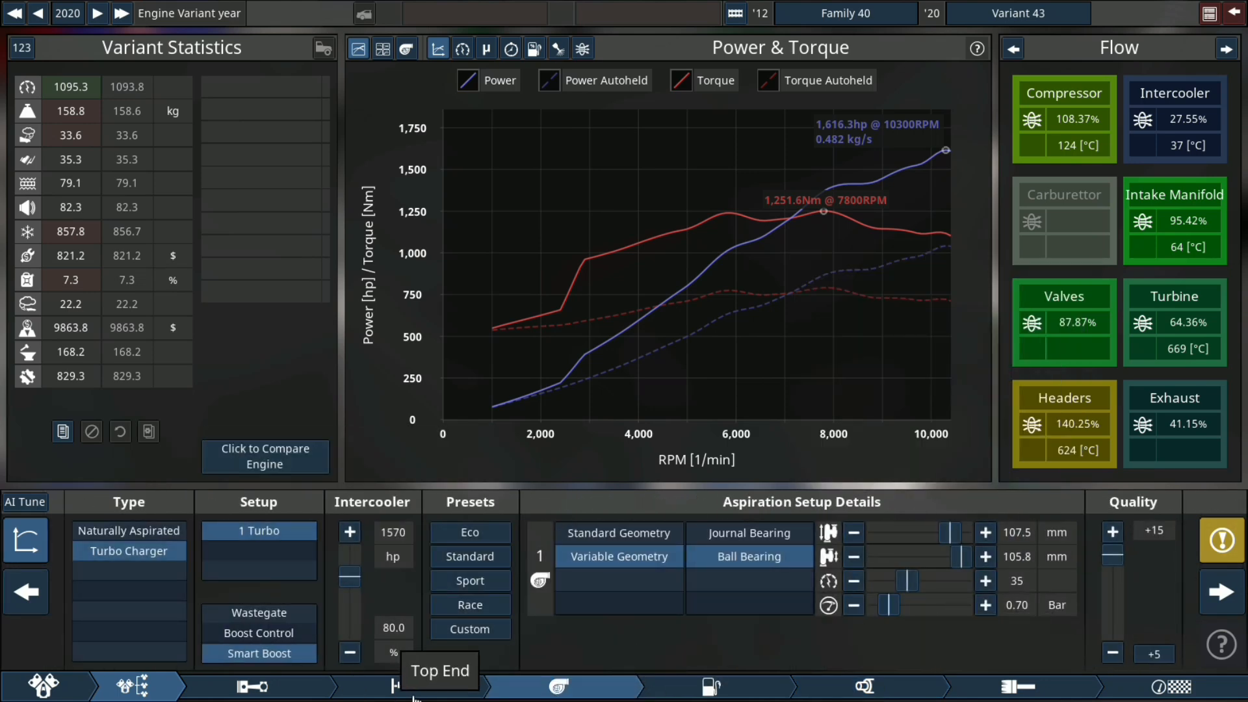
pyautogui.click(406, 687)
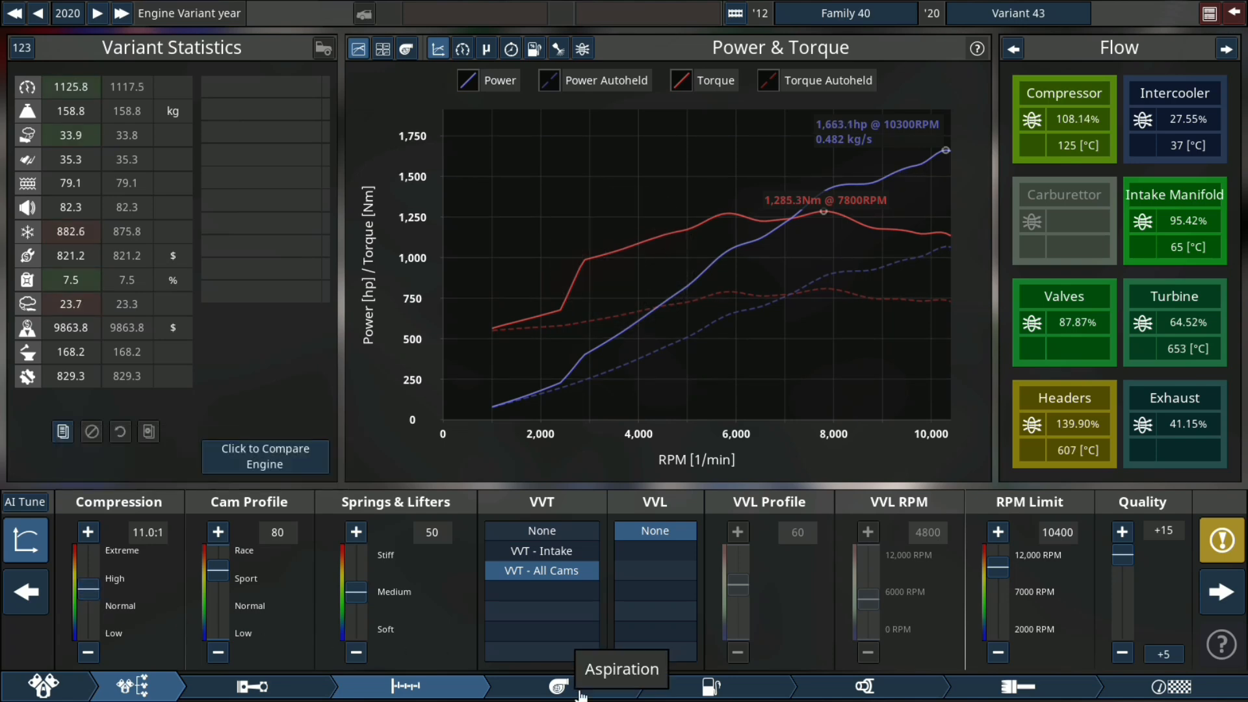
pyautogui.click(555, 687)
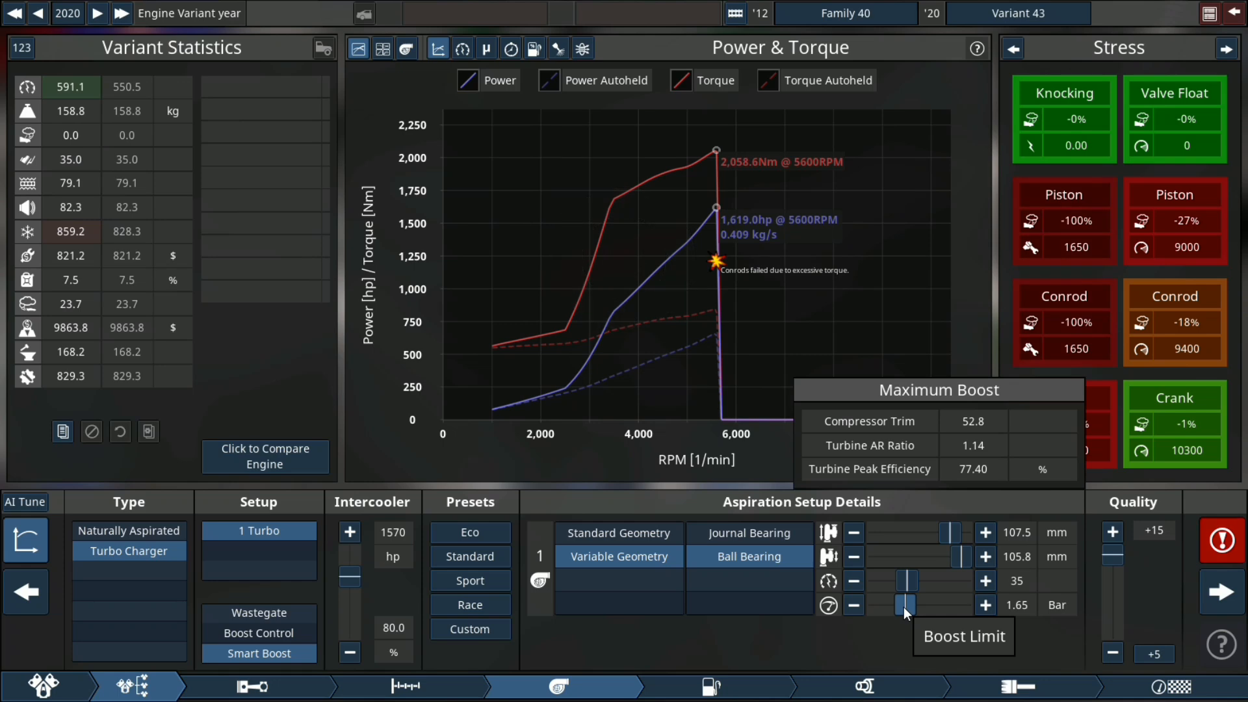
# - Lower boost to 1.60 bar and stiffen the valve springs to 54 for 2,509 hp
pyautogui.moveTo(909, 604); pyautogui.dragTo(899, 605)
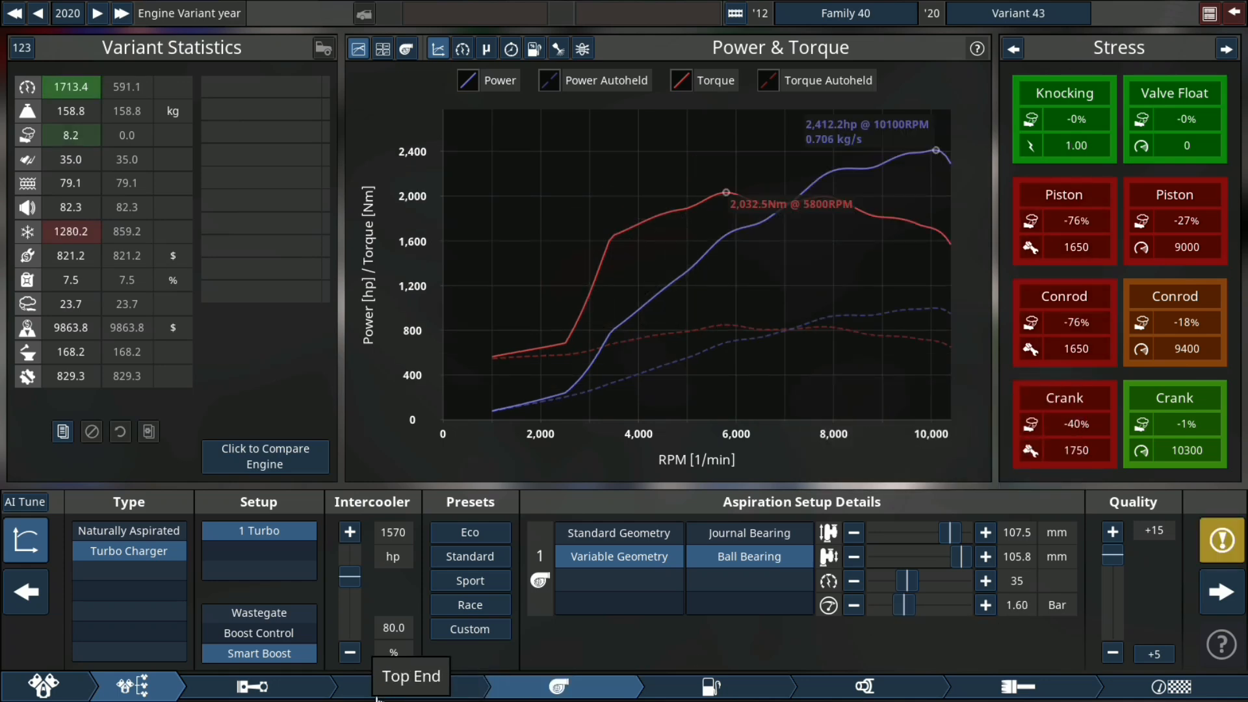
pyautogui.click(405, 686)
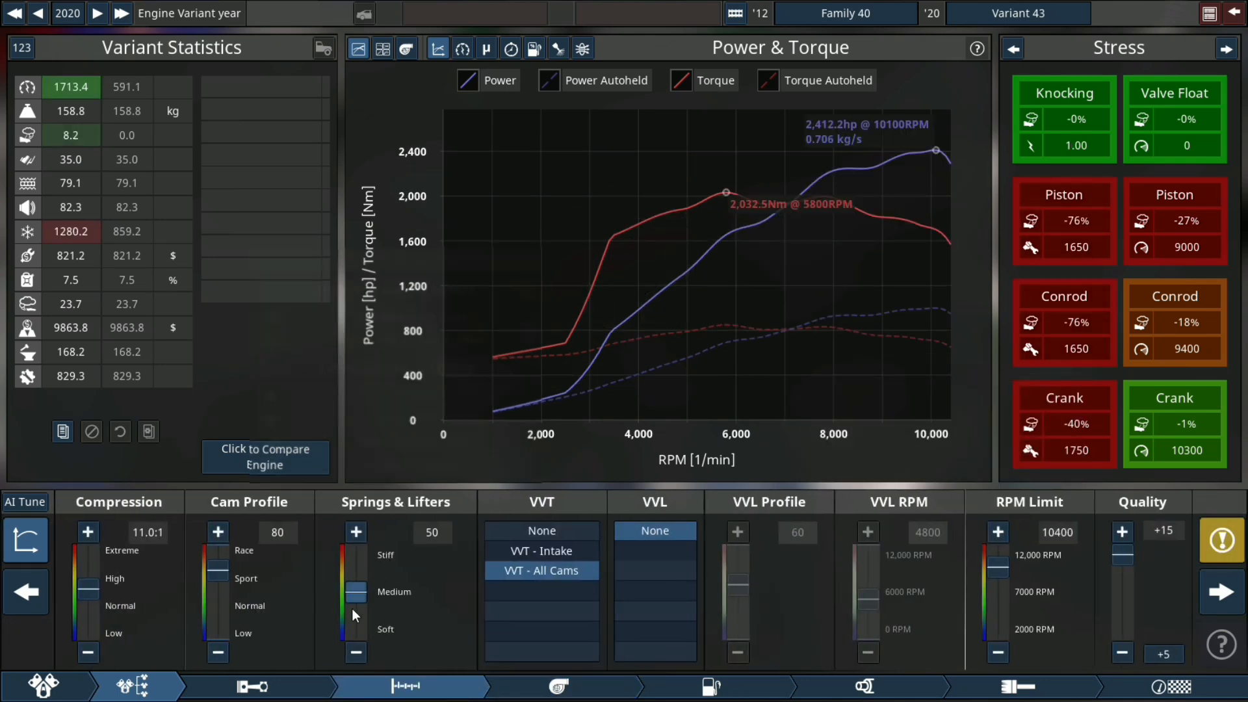
pyautogui.click(356, 532)
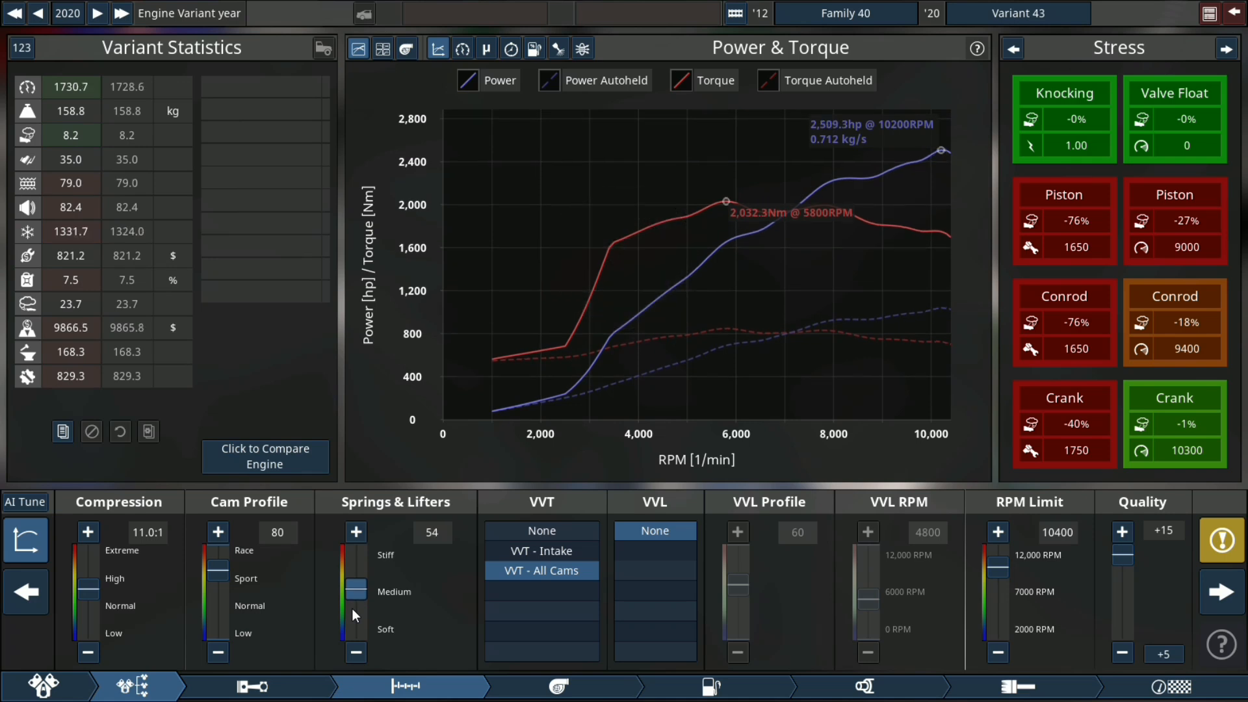
pyautogui.moveTo(26, 540)
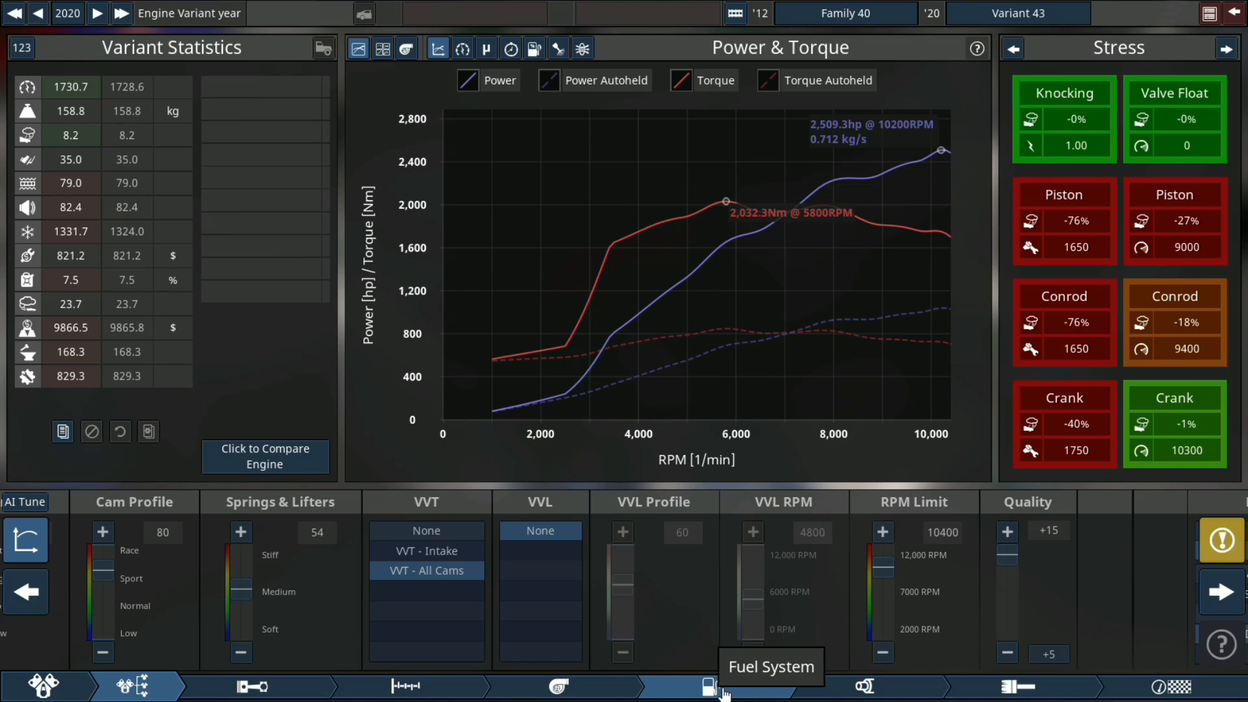
pyautogui.click(711, 687)
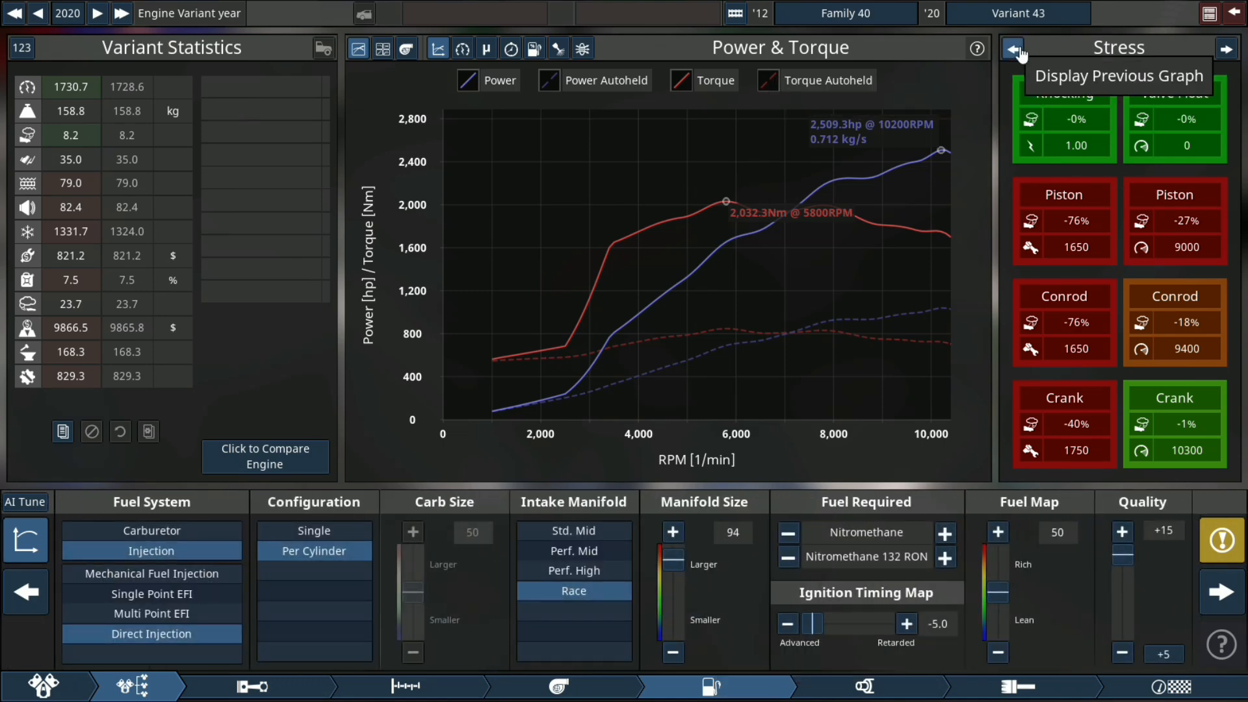
pyautogui.click(1012, 48)
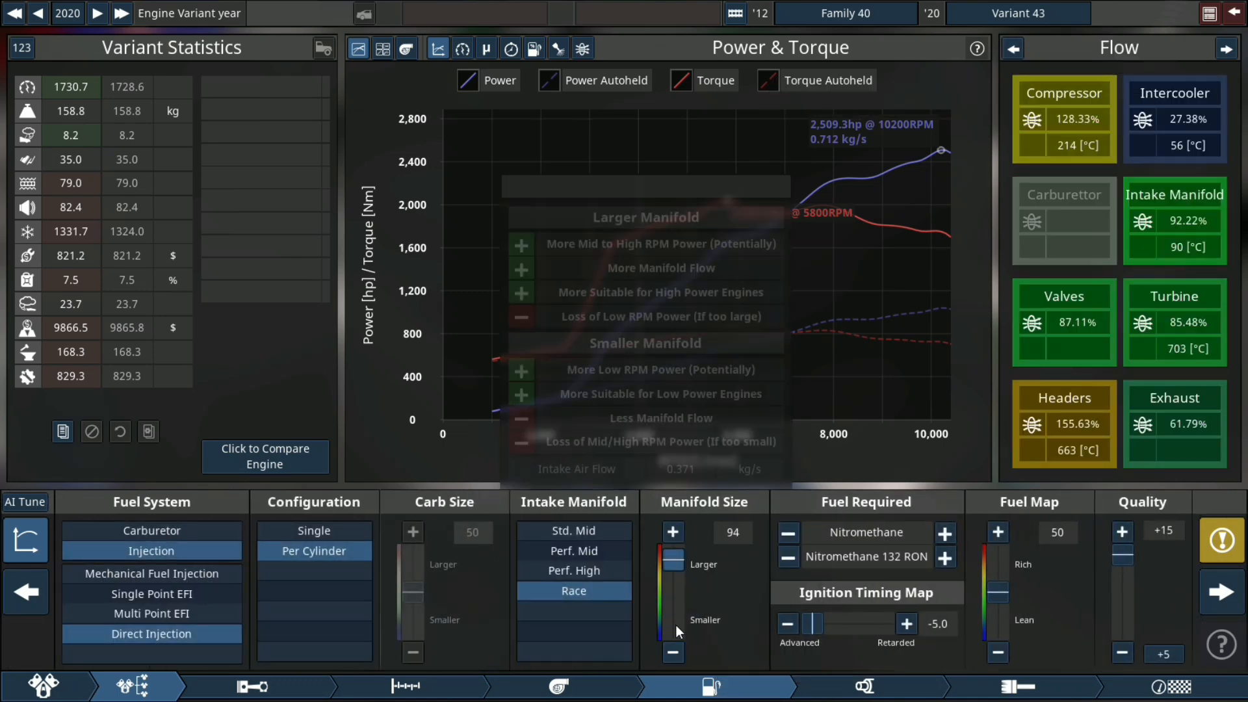
# - Move past the exhaust page to the engine aesthetics screen
pyautogui.click(862, 686)
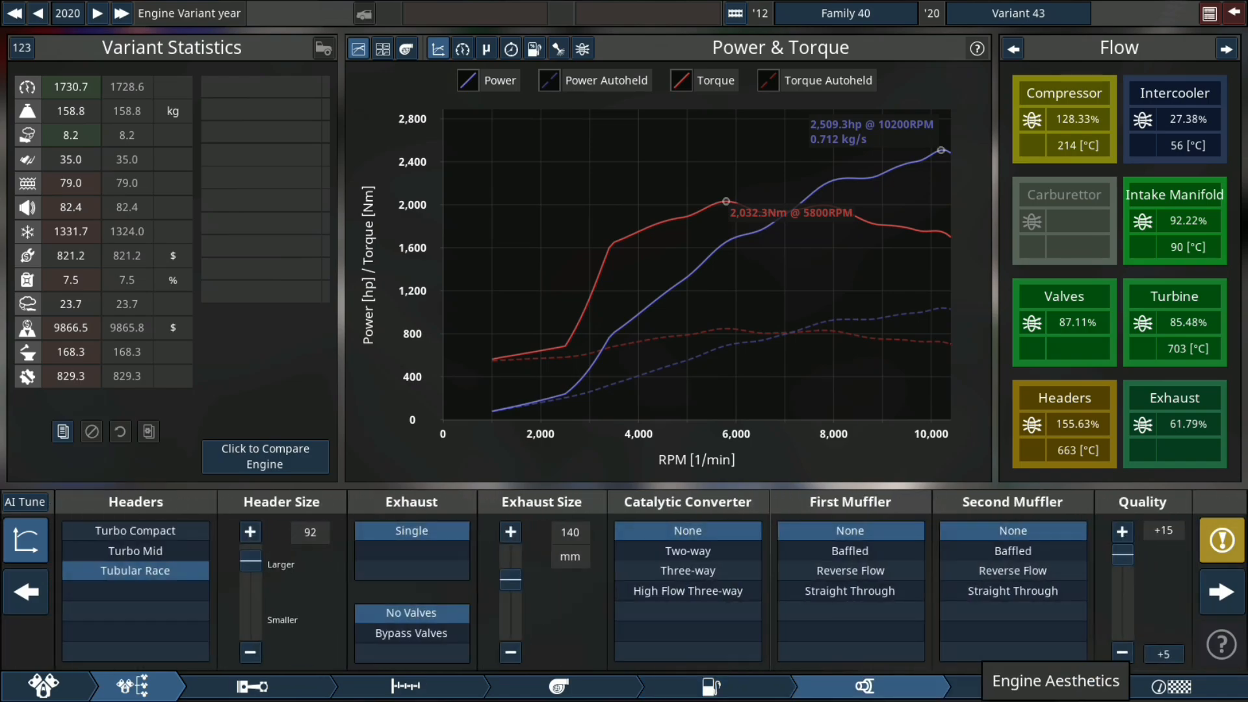
pyautogui.click(1055, 680)
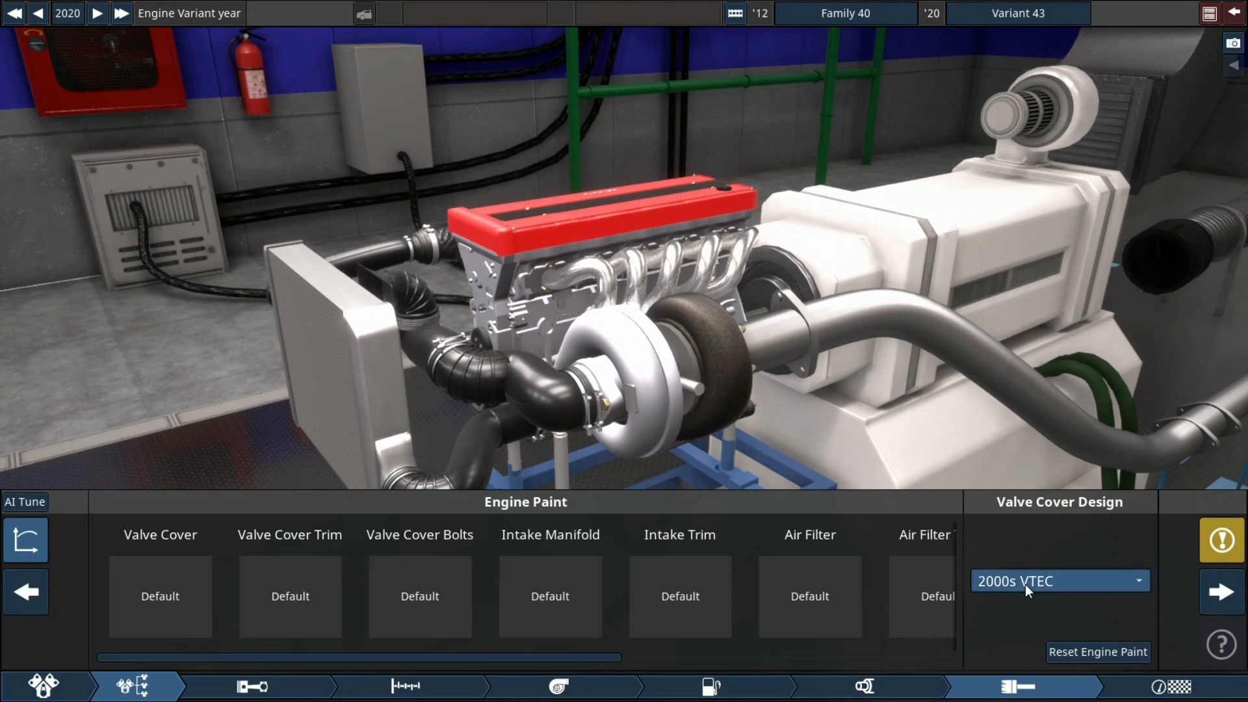
# - Choose the DOHC 90s Space Age valve cover and give it an aluminium finish
pyautogui.click(1058, 581)
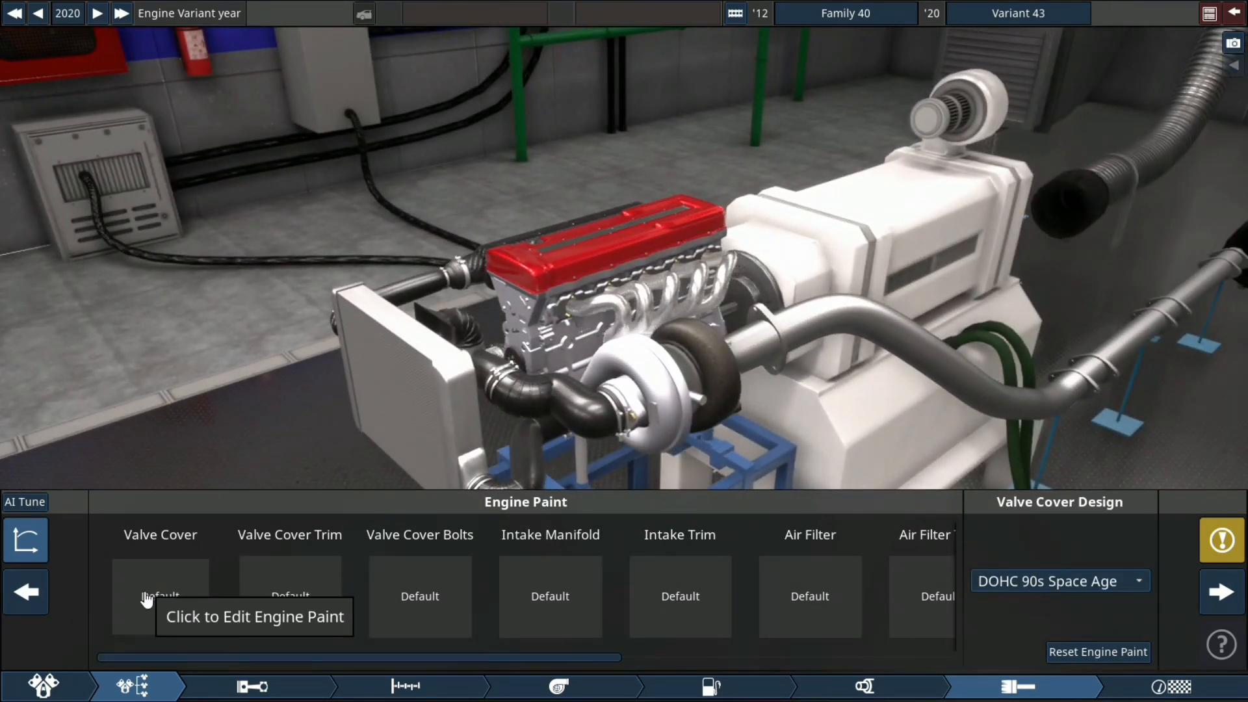
pyautogui.click(159, 597)
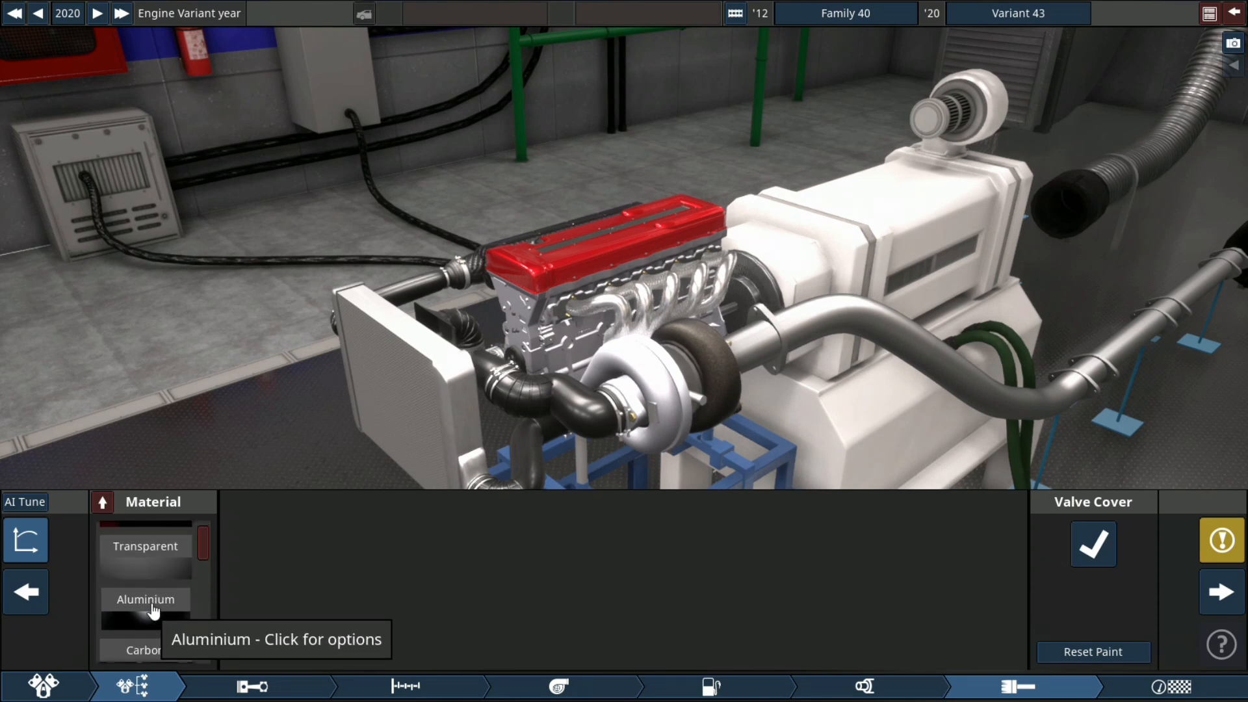
pyautogui.click(144, 598)
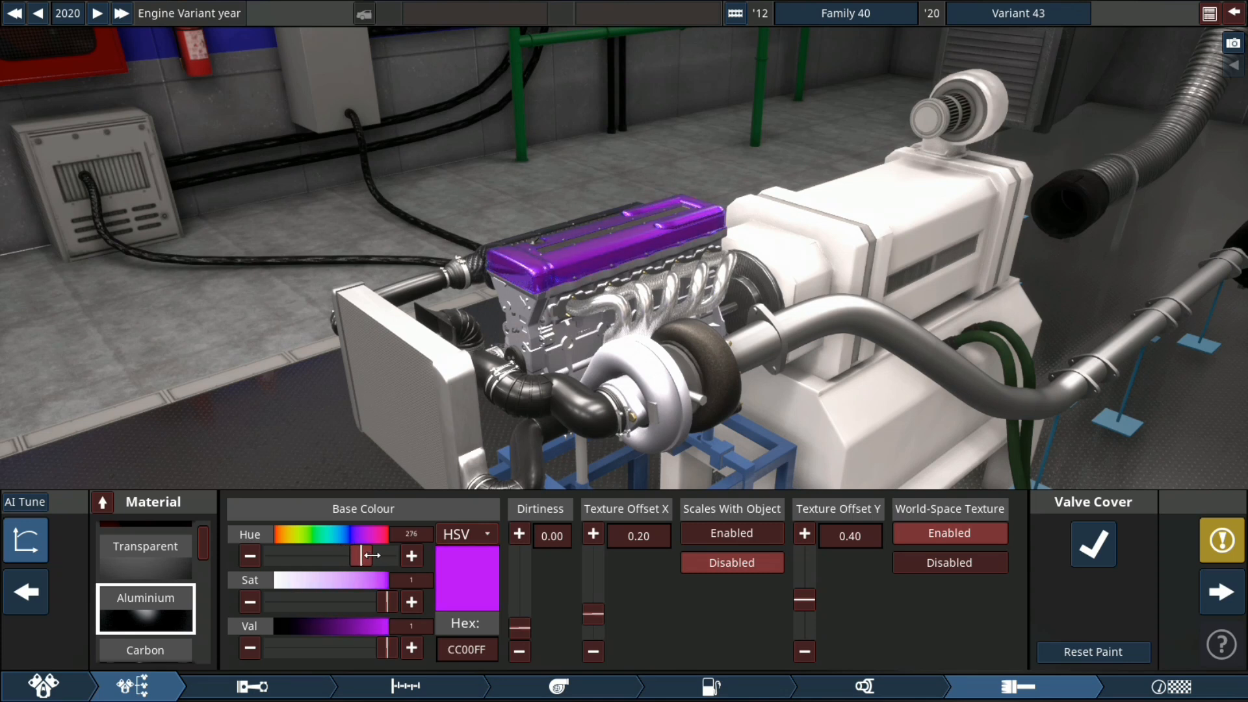
# - Shift the valve cover hue to orange (FF9900) and accept the paint
pyautogui.moveTo(359, 555); pyautogui.dragTo(299, 555)
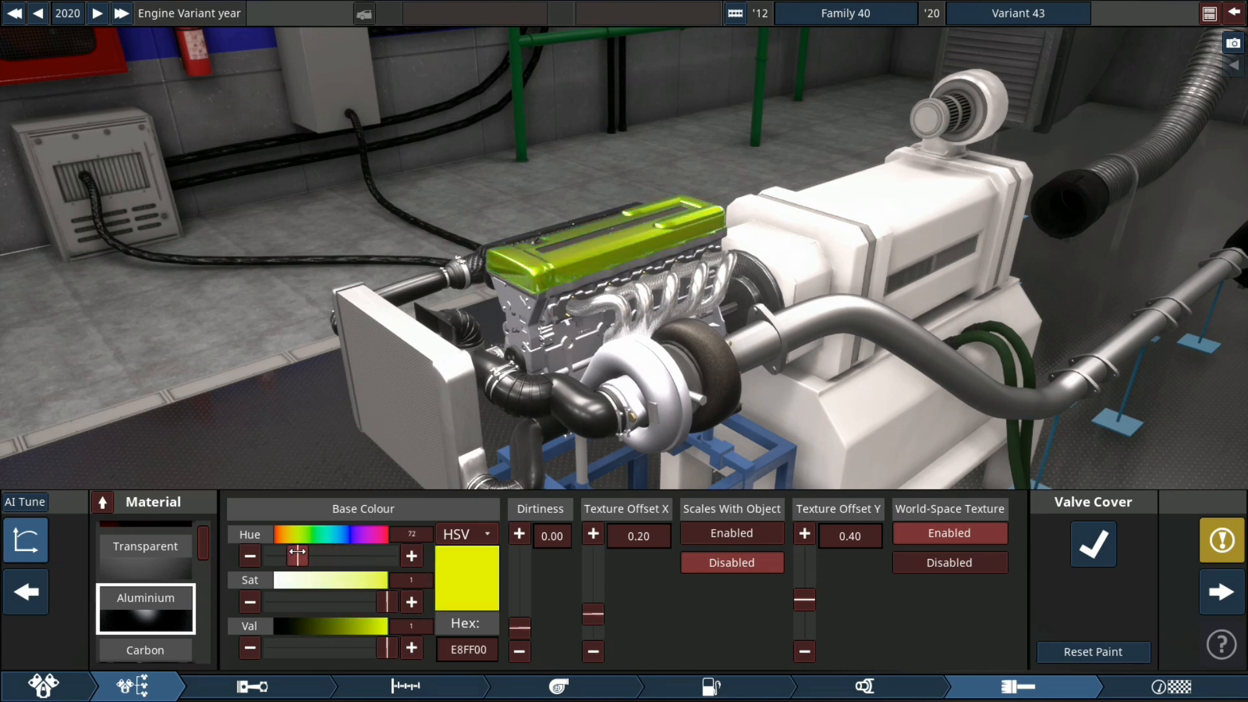
pyautogui.moveTo(299, 556); pyautogui.dragTo(278, 555)
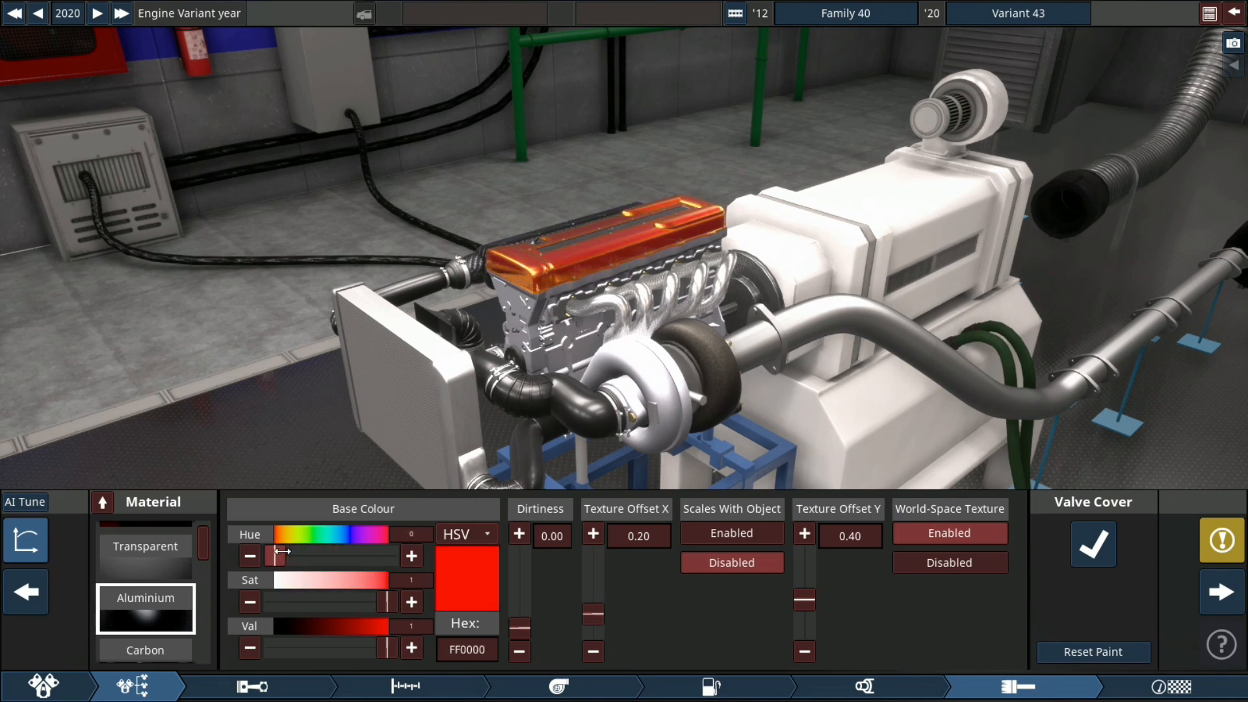
pyautogui.moveTo(277, 552); pyautogui.dragTo(286, 553)
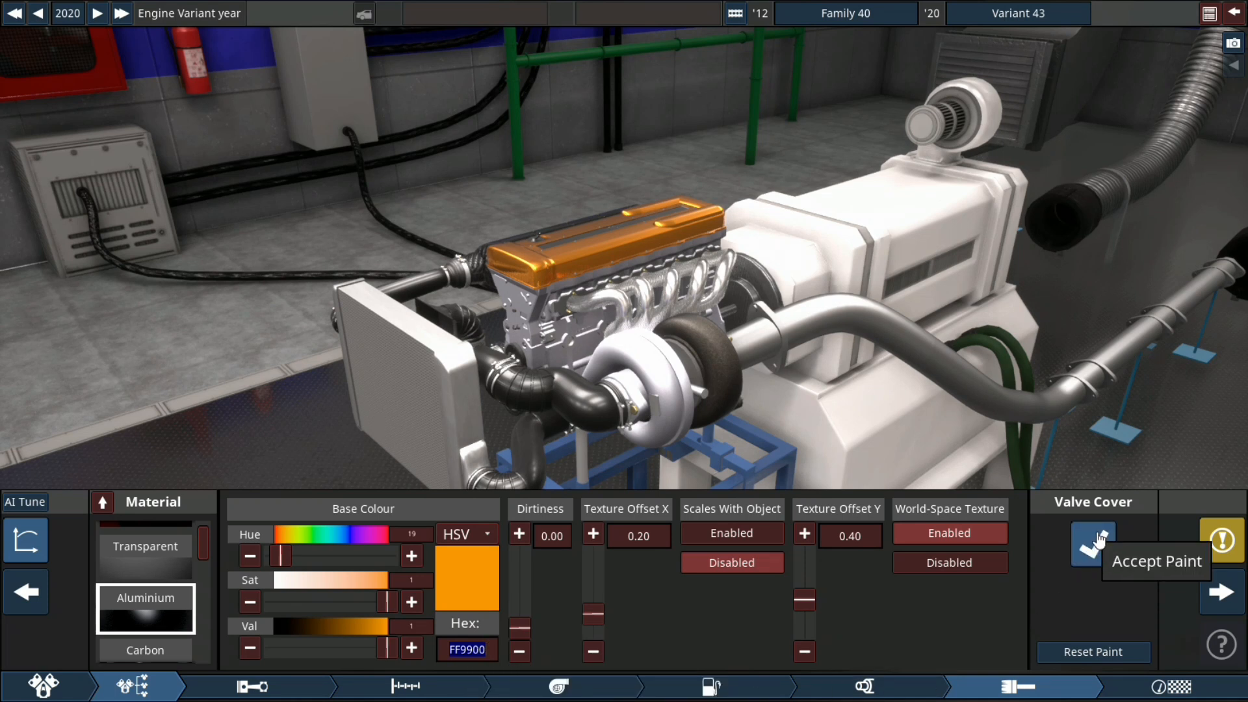
pyautogui.click(1093, 541)
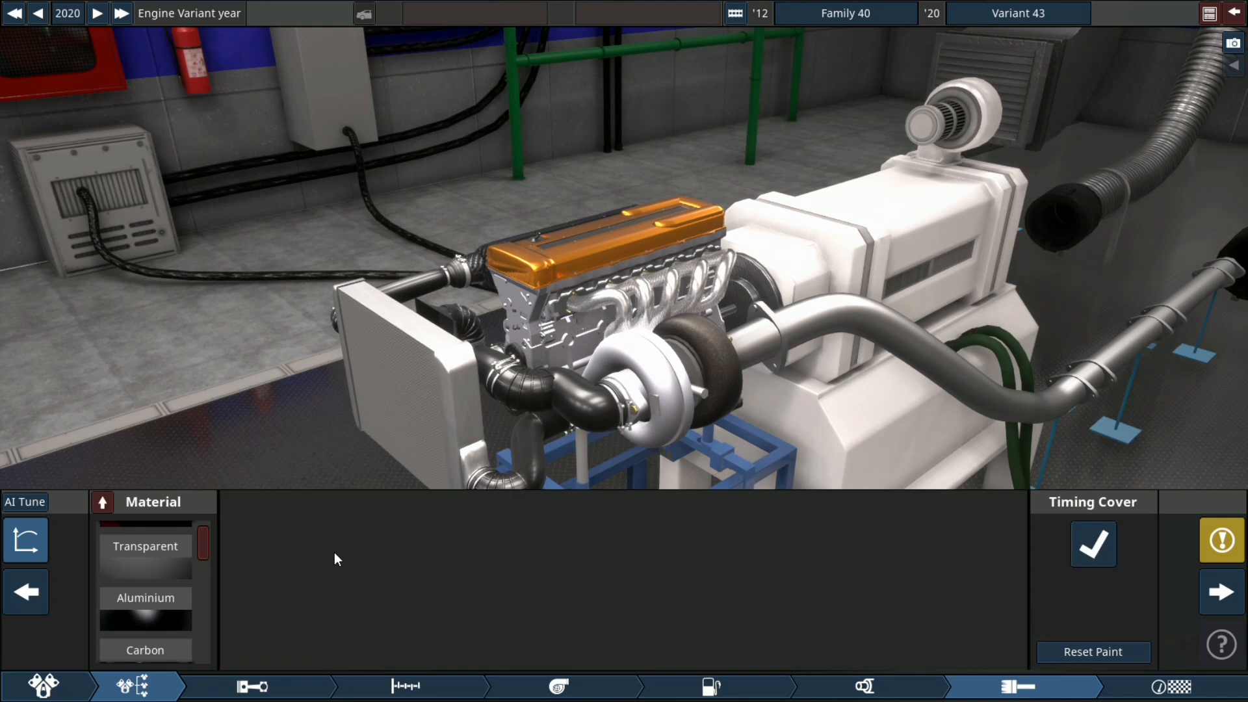
# - Paint the timing cover and headers orange aluminium (FF9900), then go to dyno testing
pyautogui.click(144, 598)
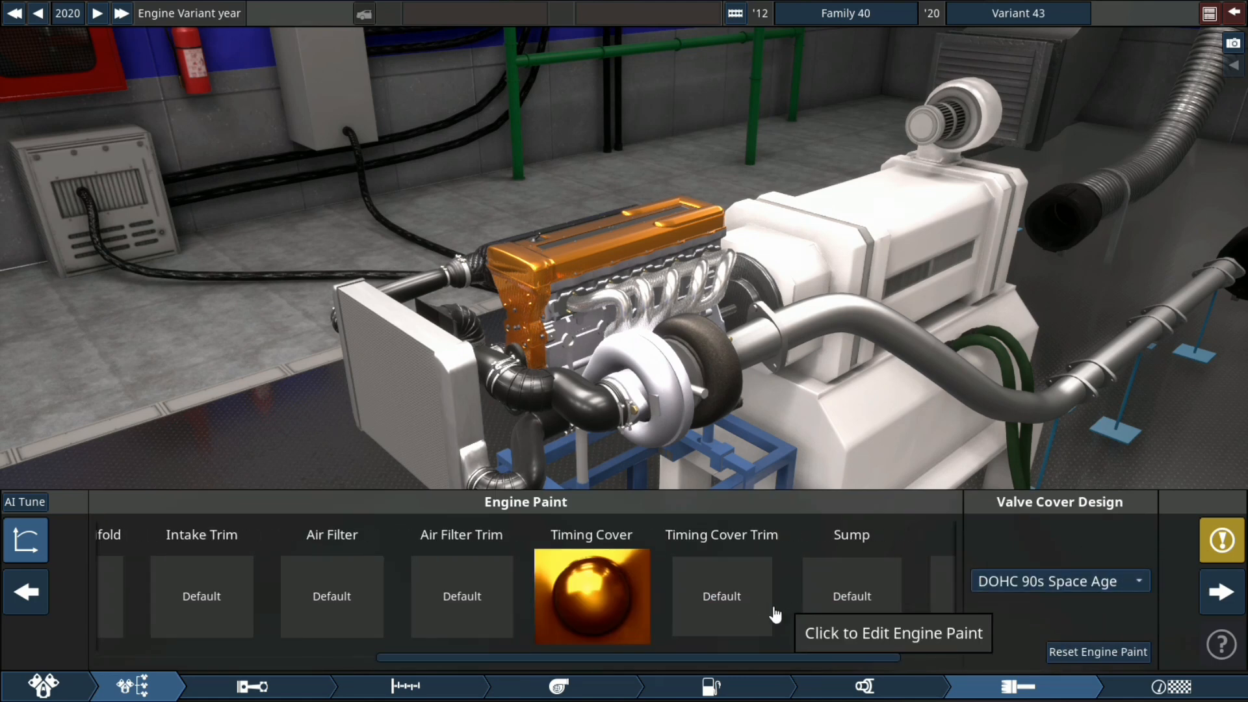
pyautogui.click(591, 597)
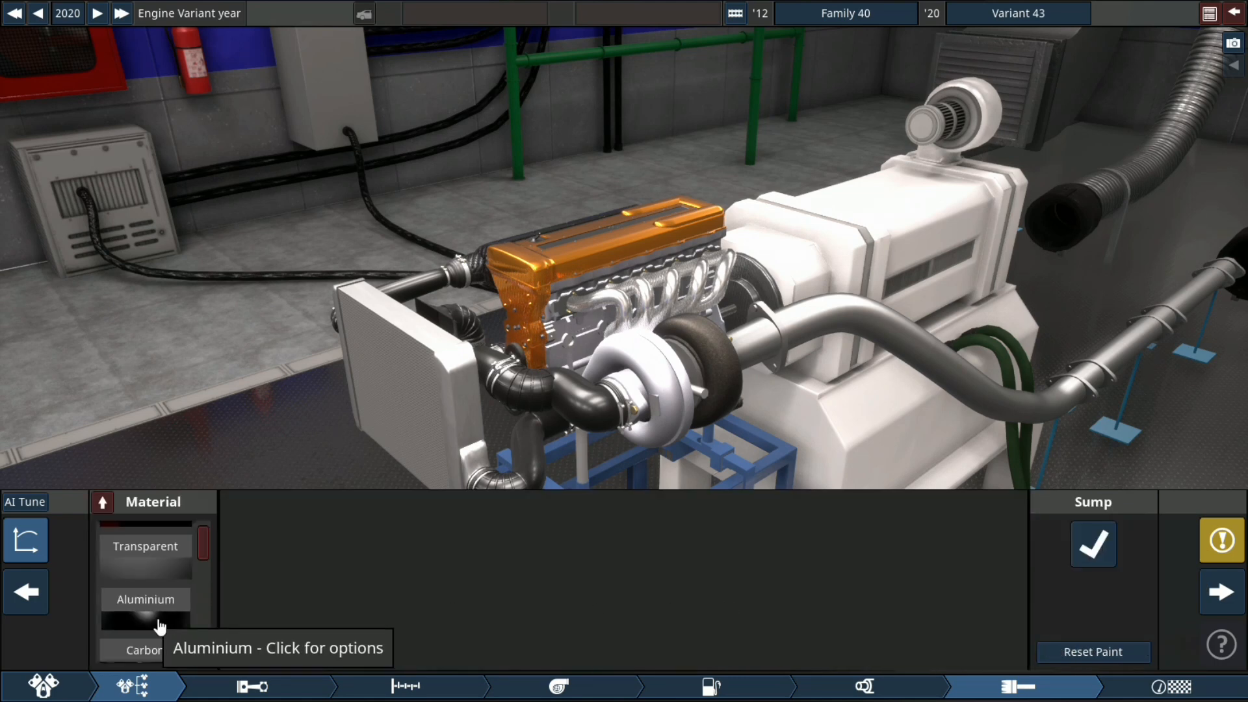
pyautogui.click(144, 599)
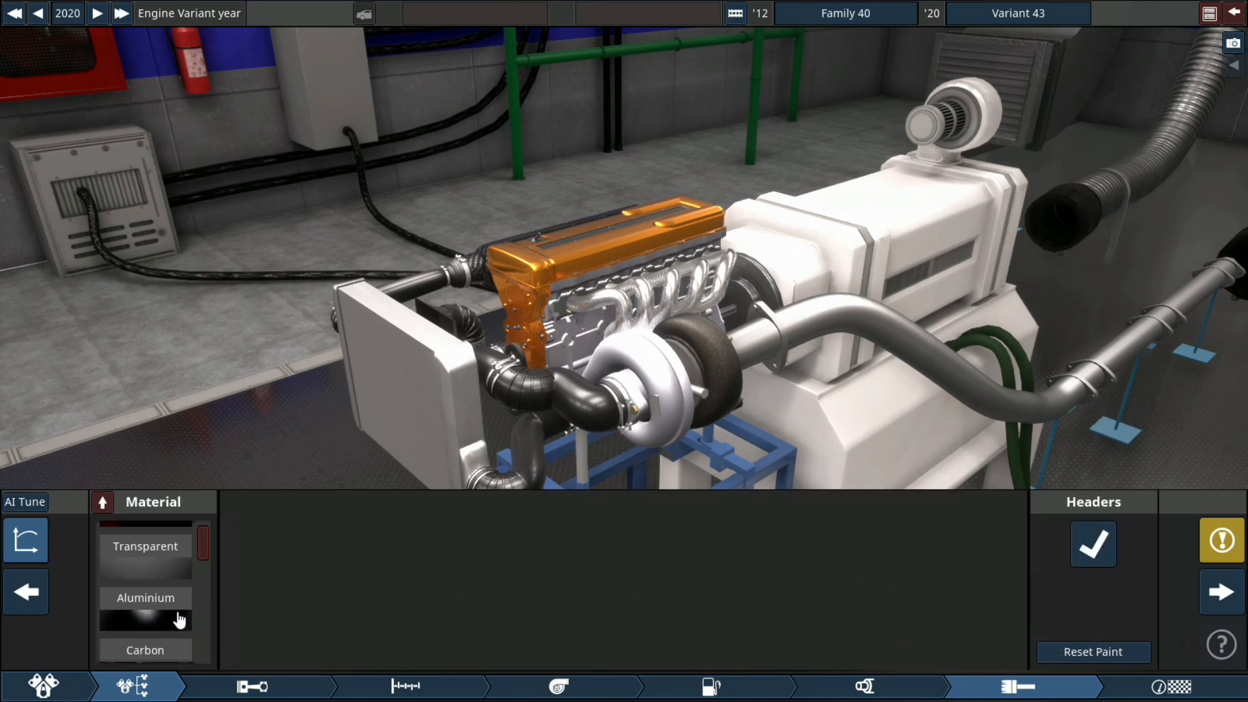
pyautogui.click(144, 598)
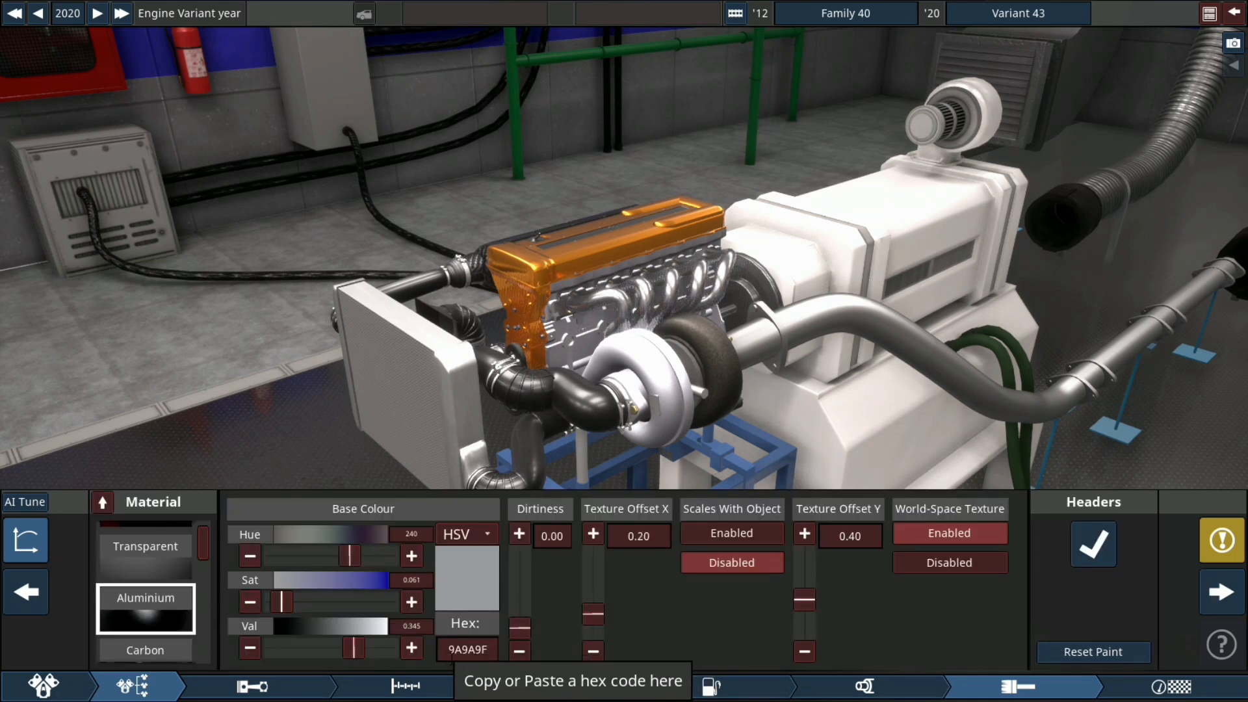
pyautogui.write('FF9900')
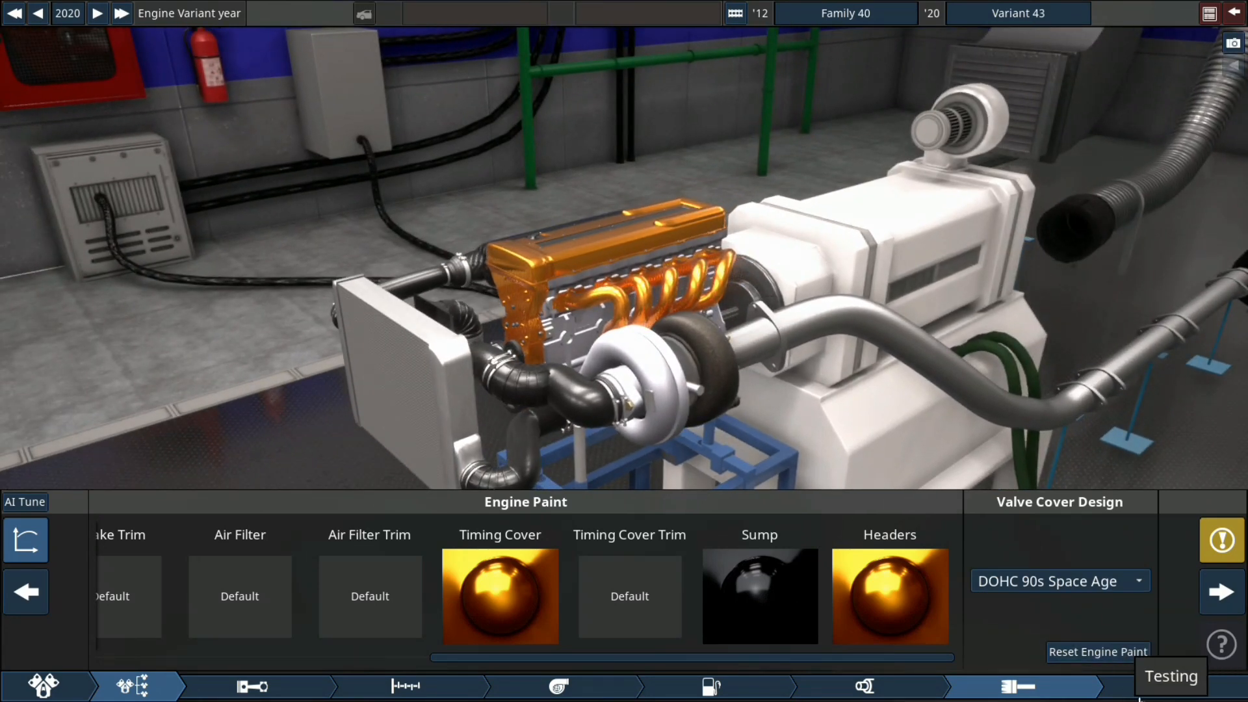
pyautogui.click(1158, 686)
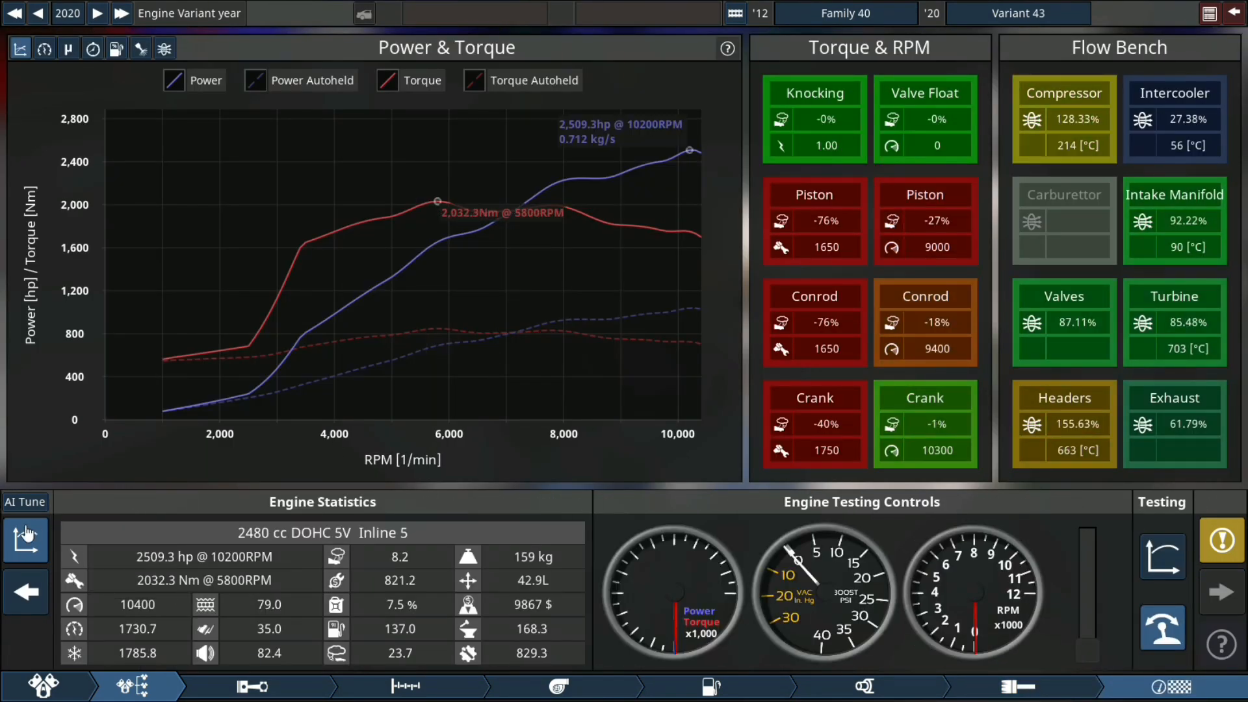
pyautogui.click(26, 540)
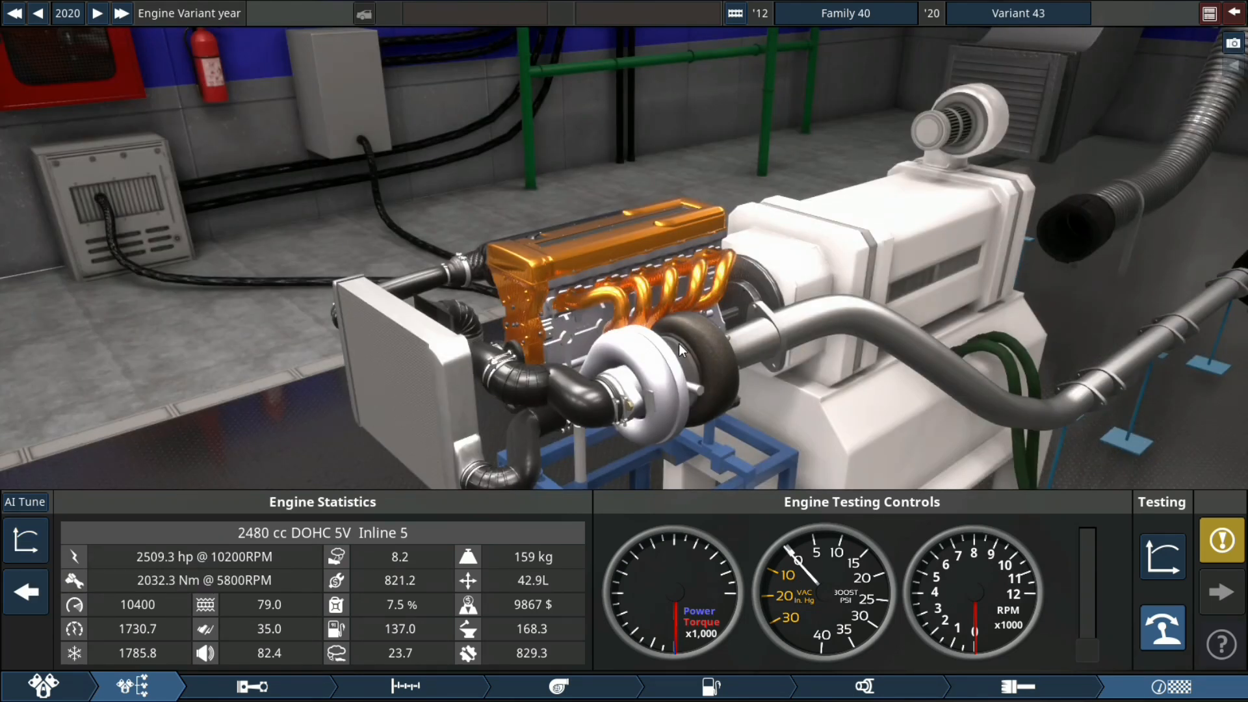
pyautogui.click(26, 540)
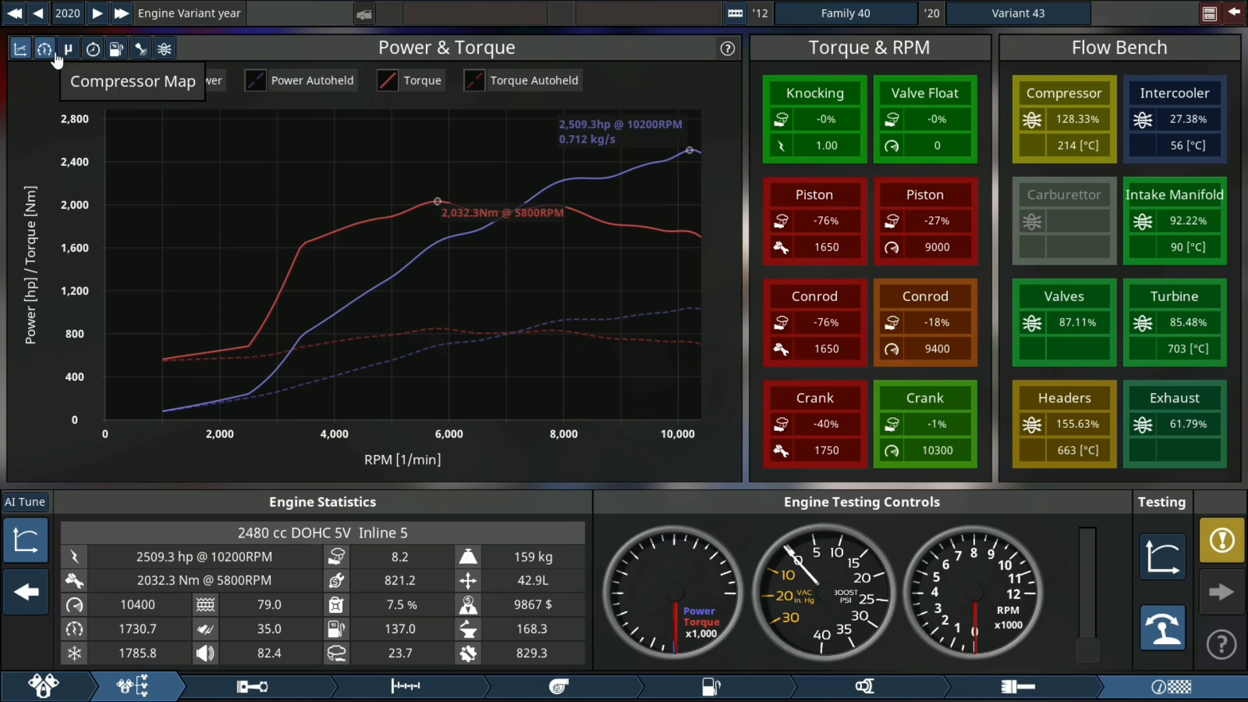
pyautogui.click(44, 48)
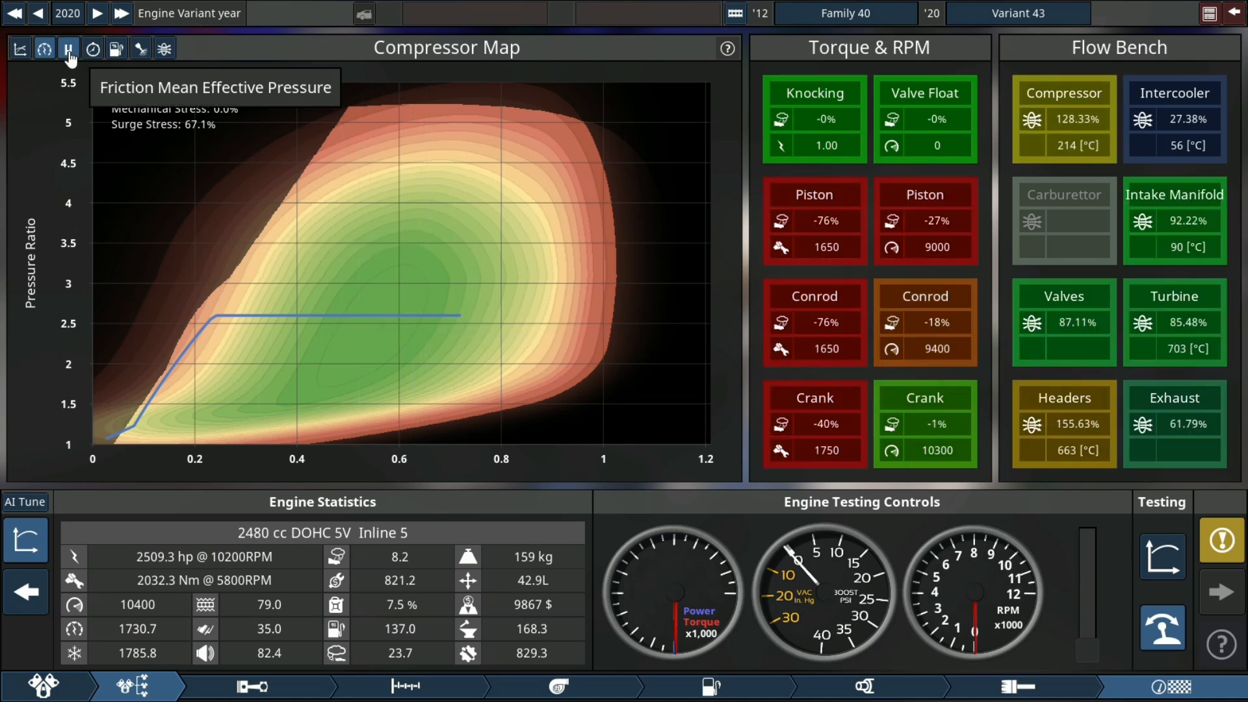
pyautogui.click(69, 49)
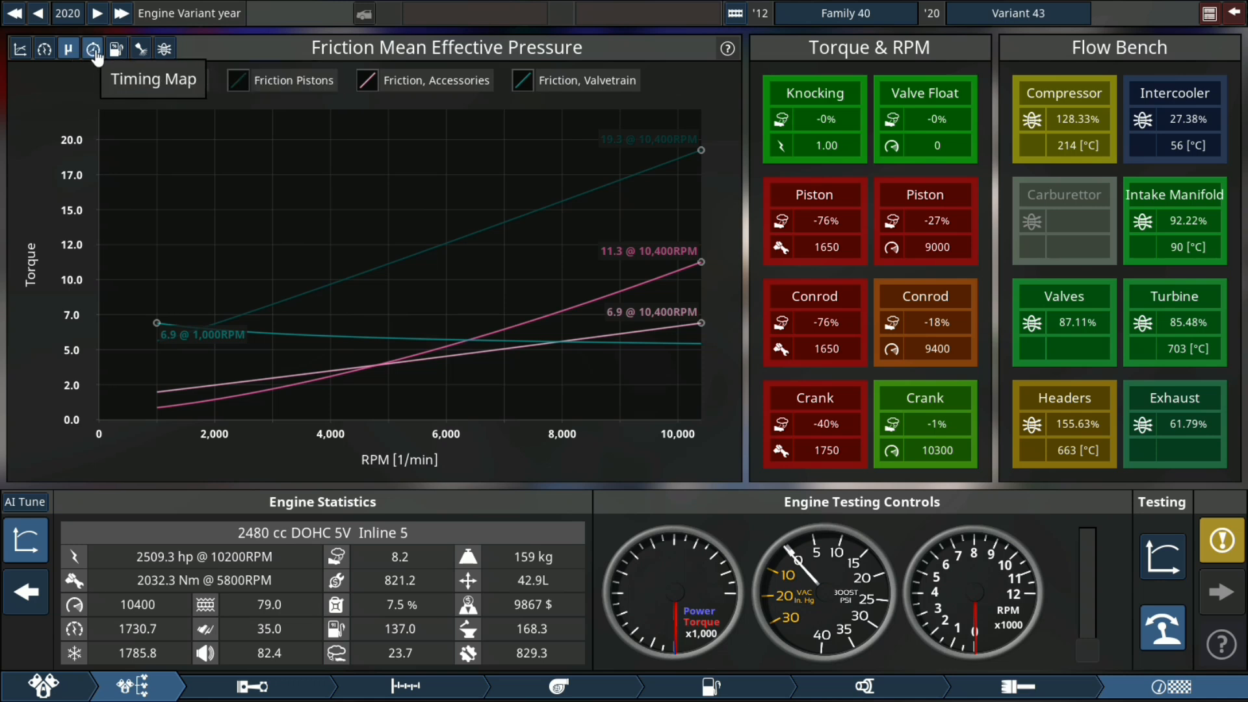
pyautogui.click(92, 48)
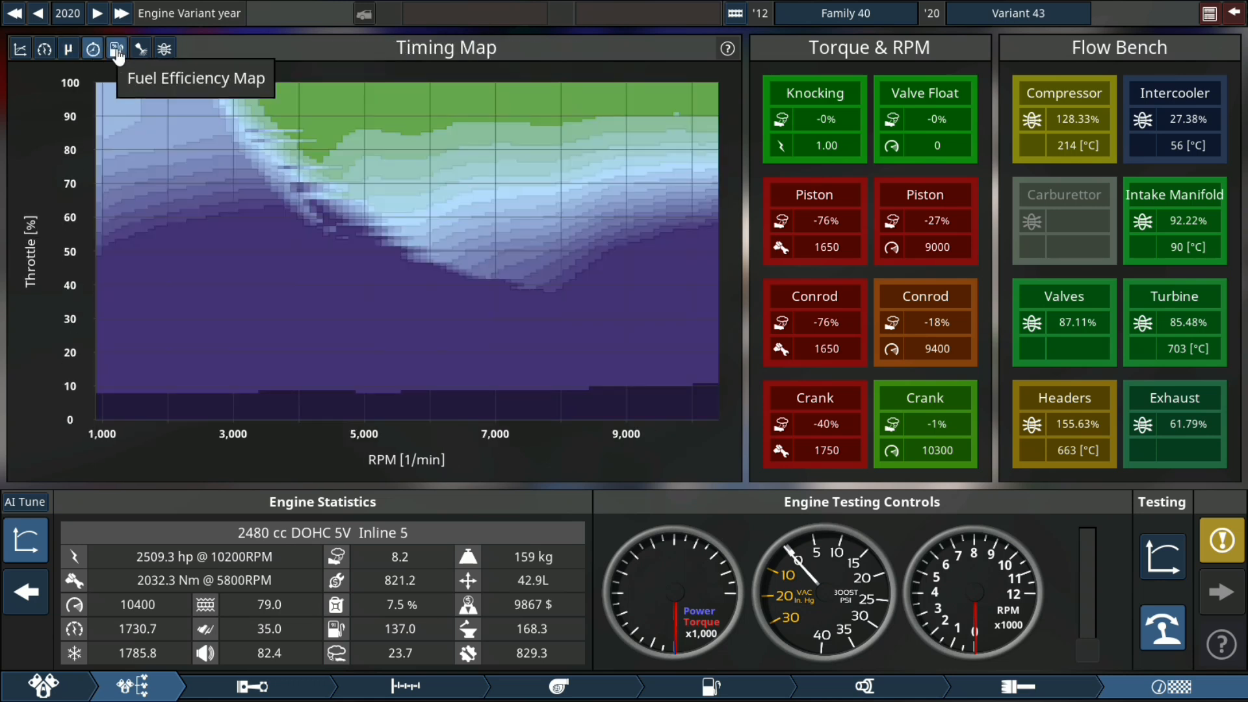
pyautogui.moveTo(92, 48)
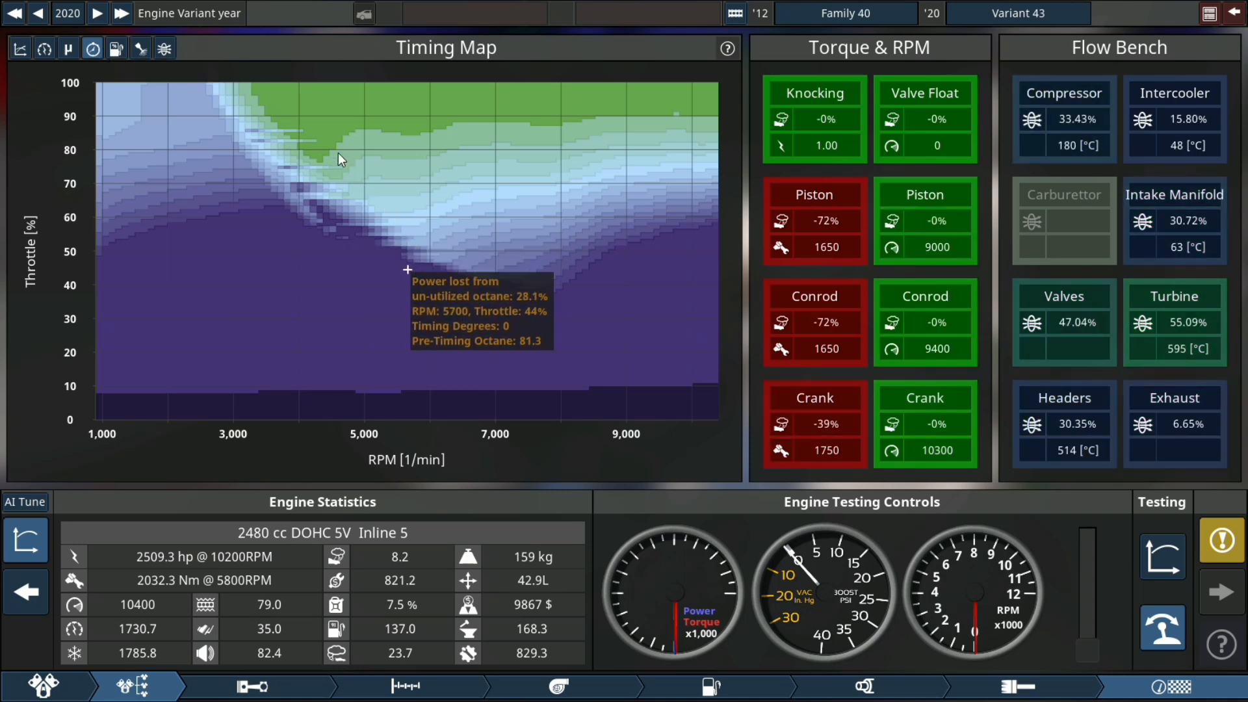
pyautogui.moveTo(116, 48)
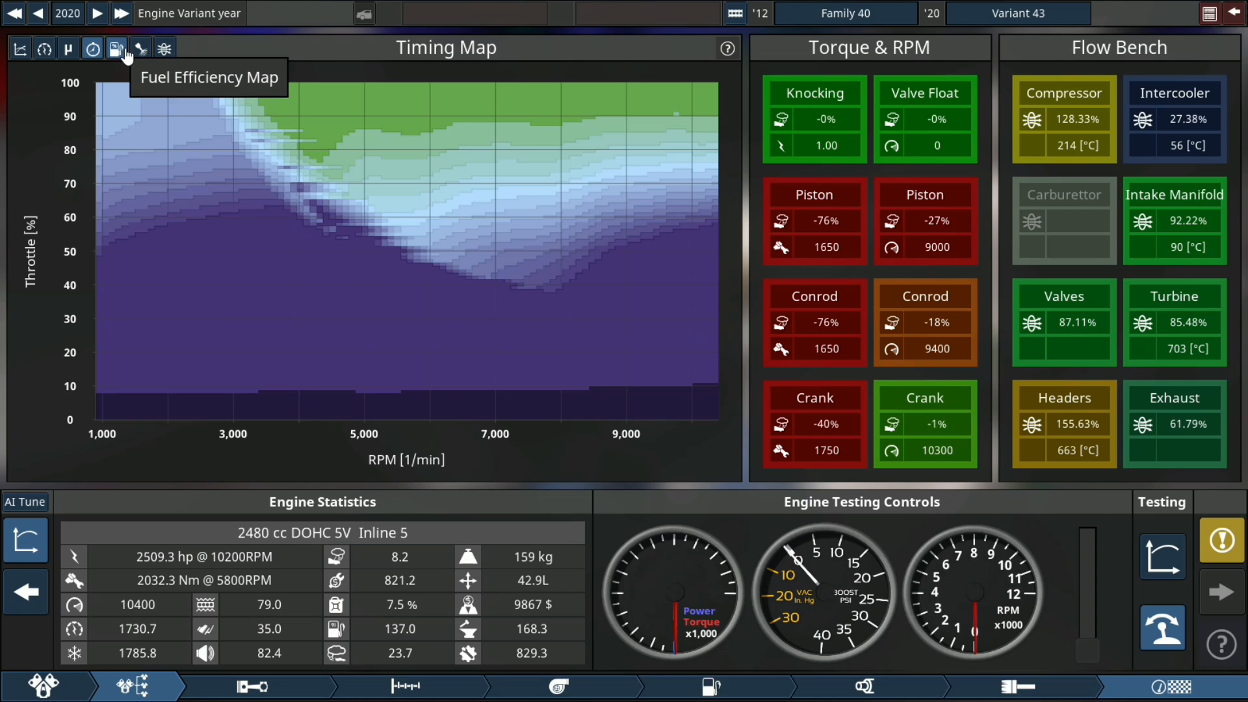
pyautogui.click(116, 48)
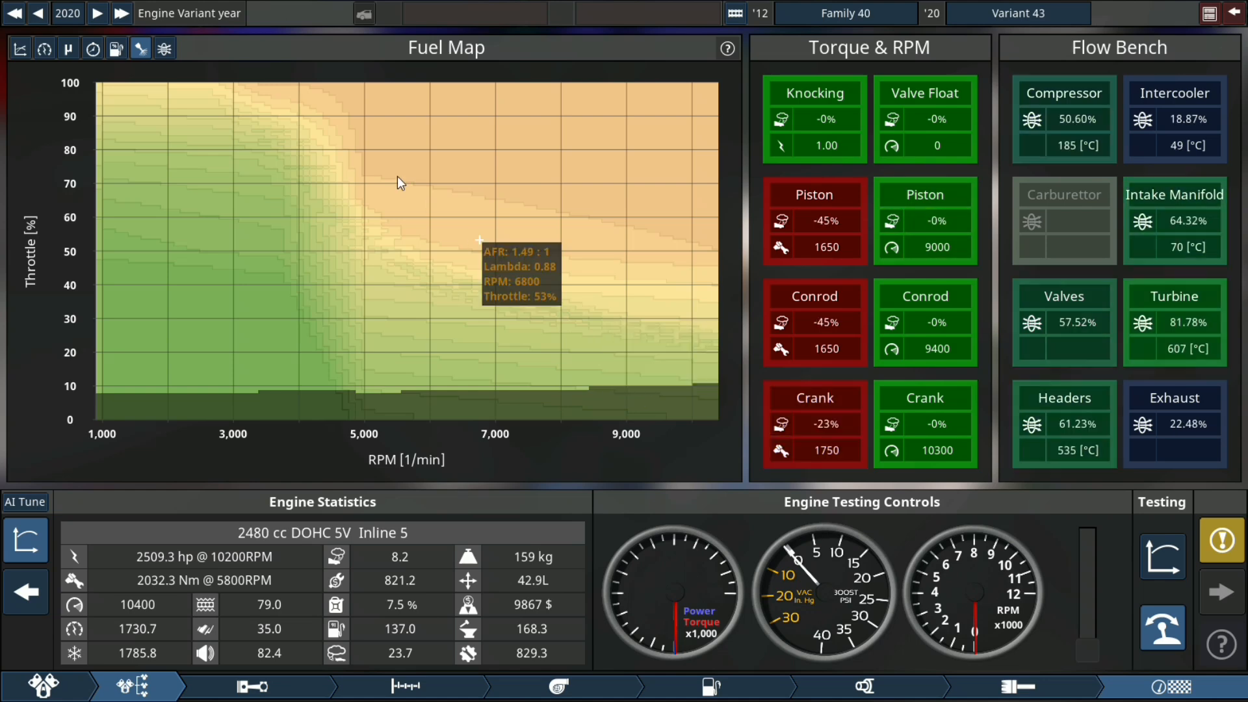
pyautogui.click(164, 48)
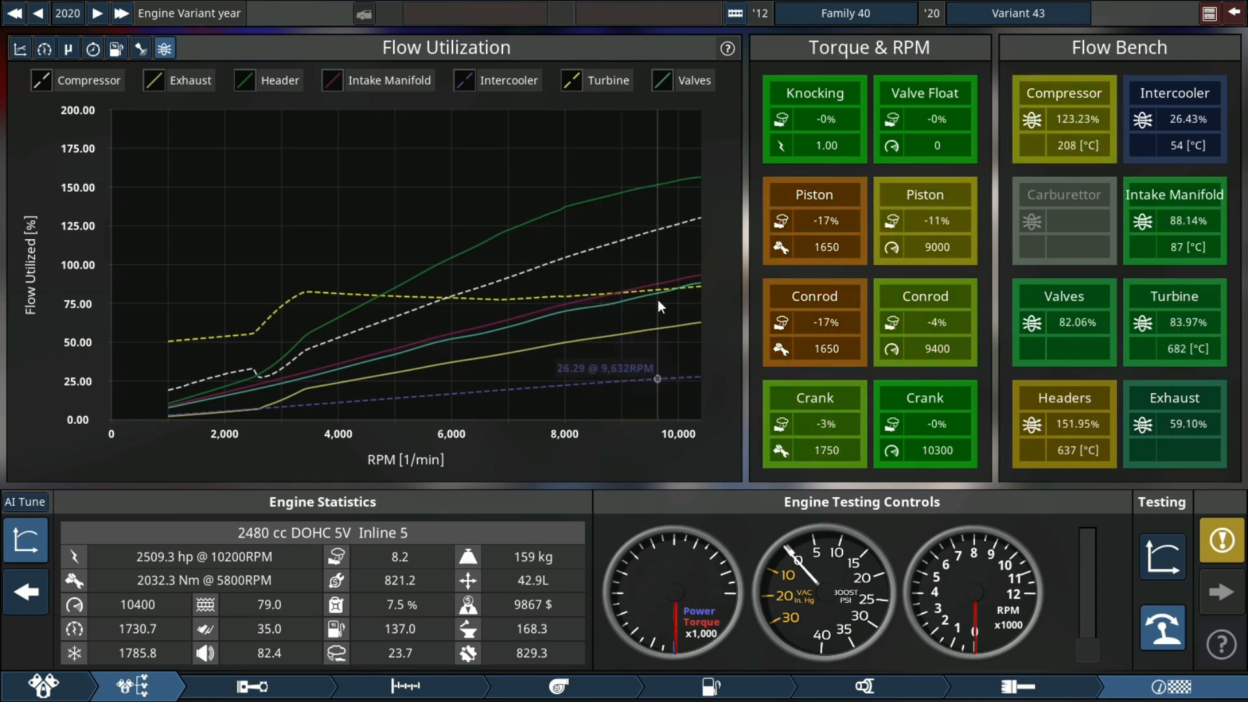
pyautogui.click(18, 48)
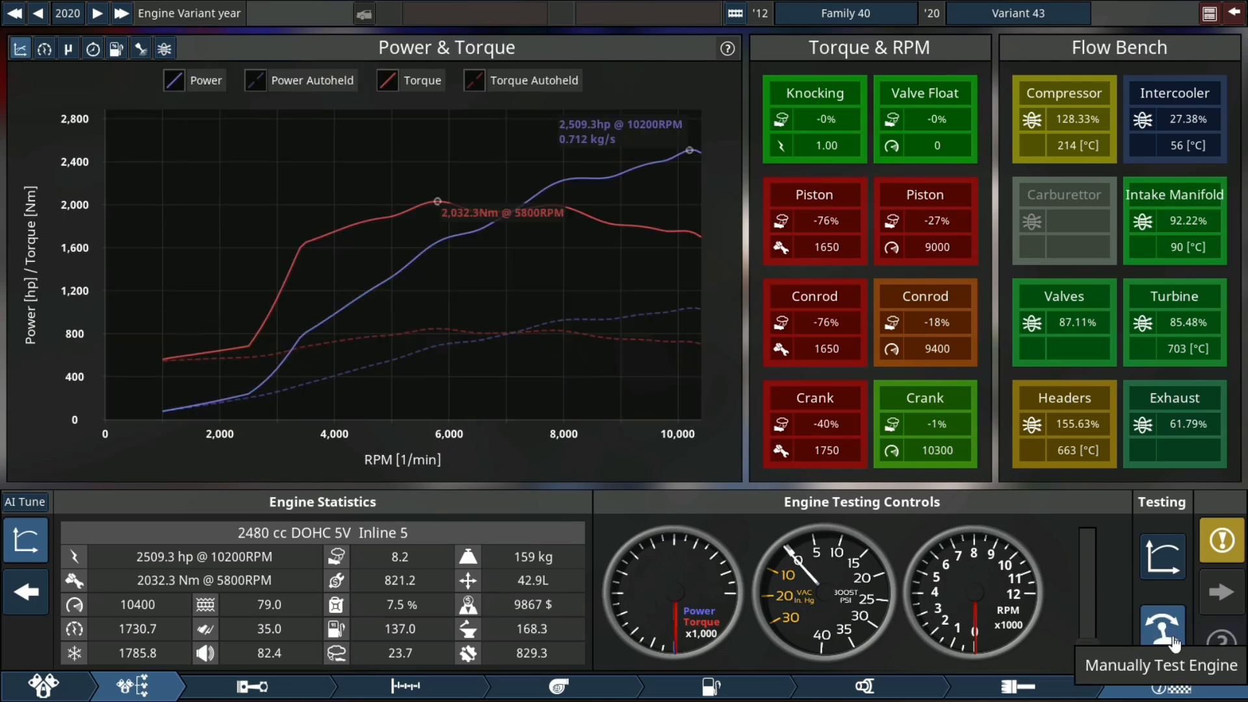
# - Run the engine manually on the dyno, then bring the power and torque graph back
pyautogui.click(1163, 629)
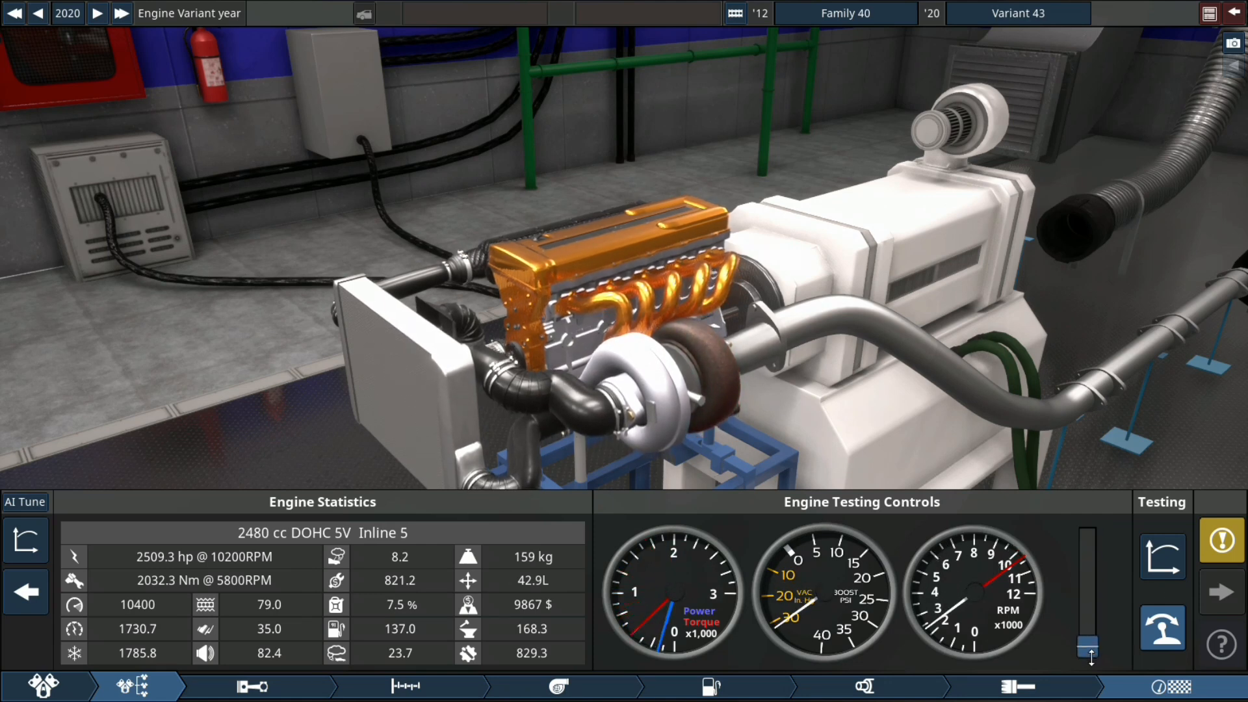
pyautogui.click(26, 539)
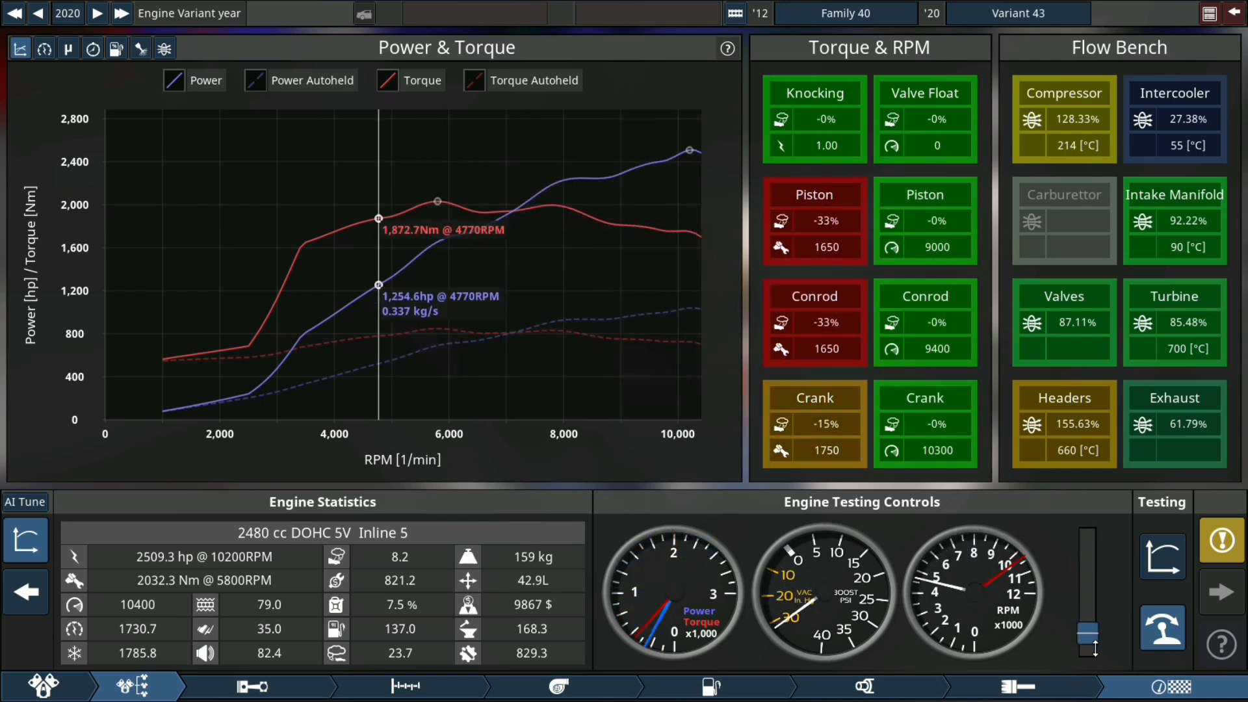
pyautogui.moveTo(26, 538)
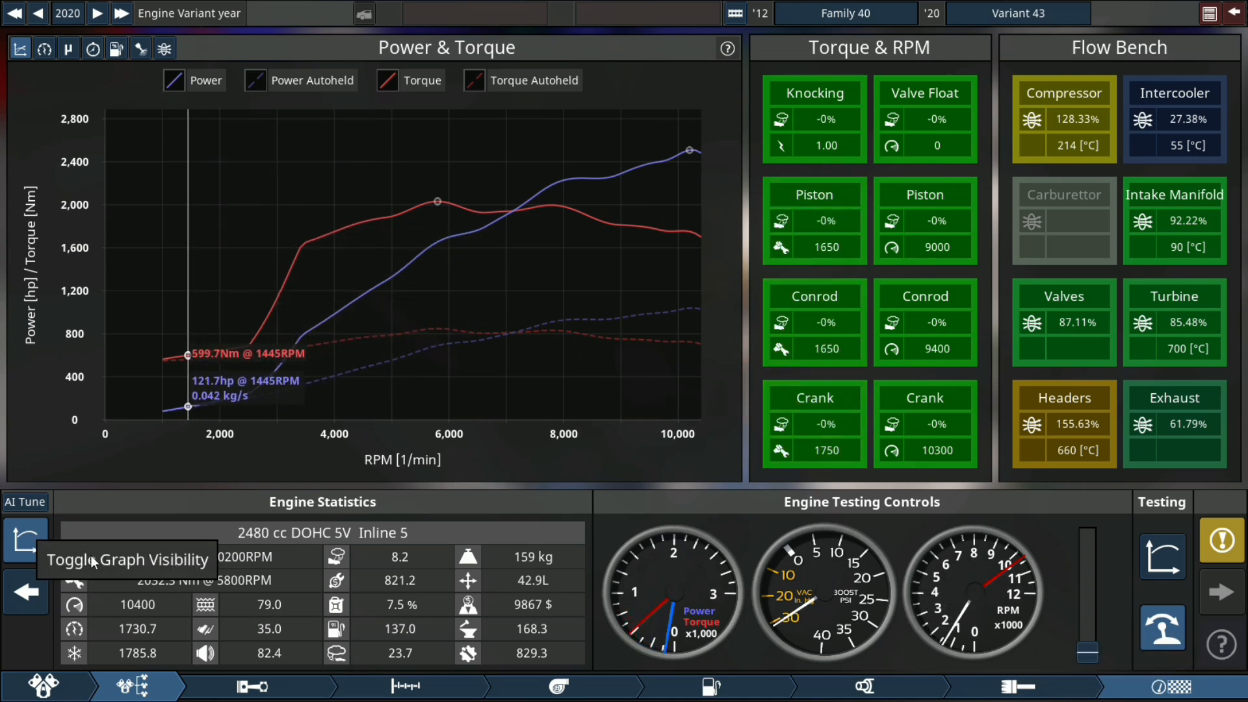